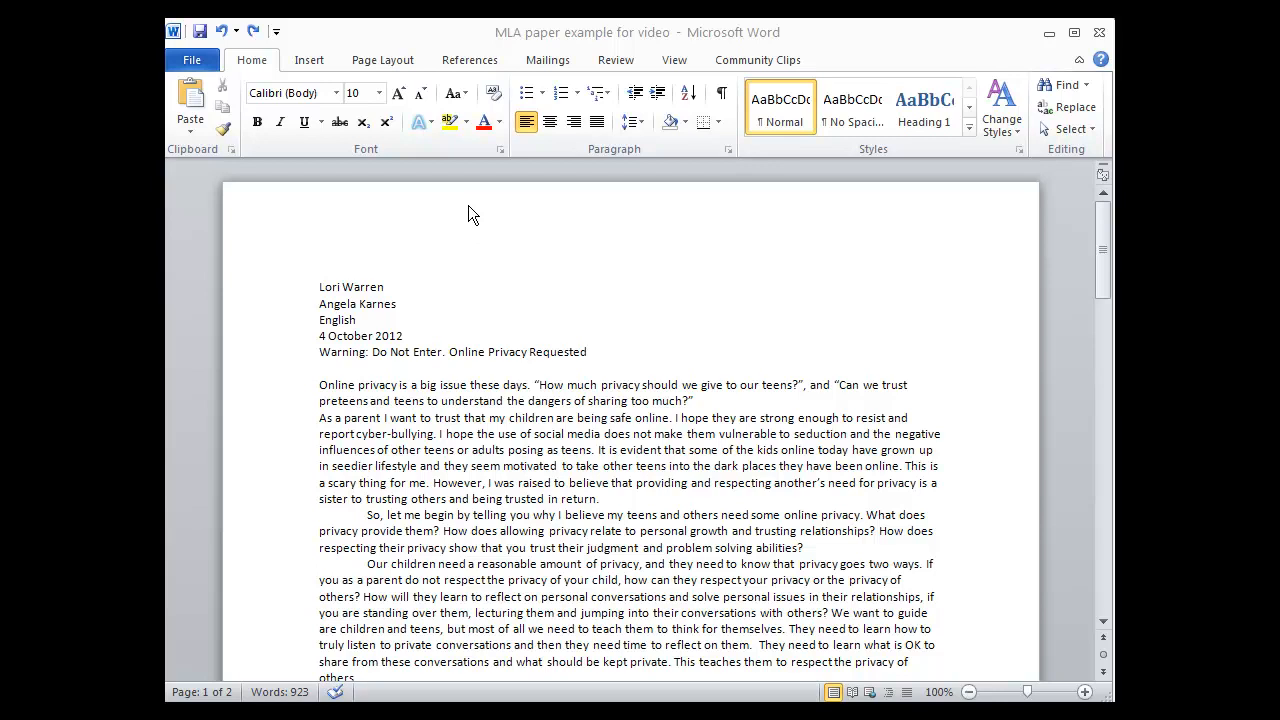
mouse_move(348, 308)
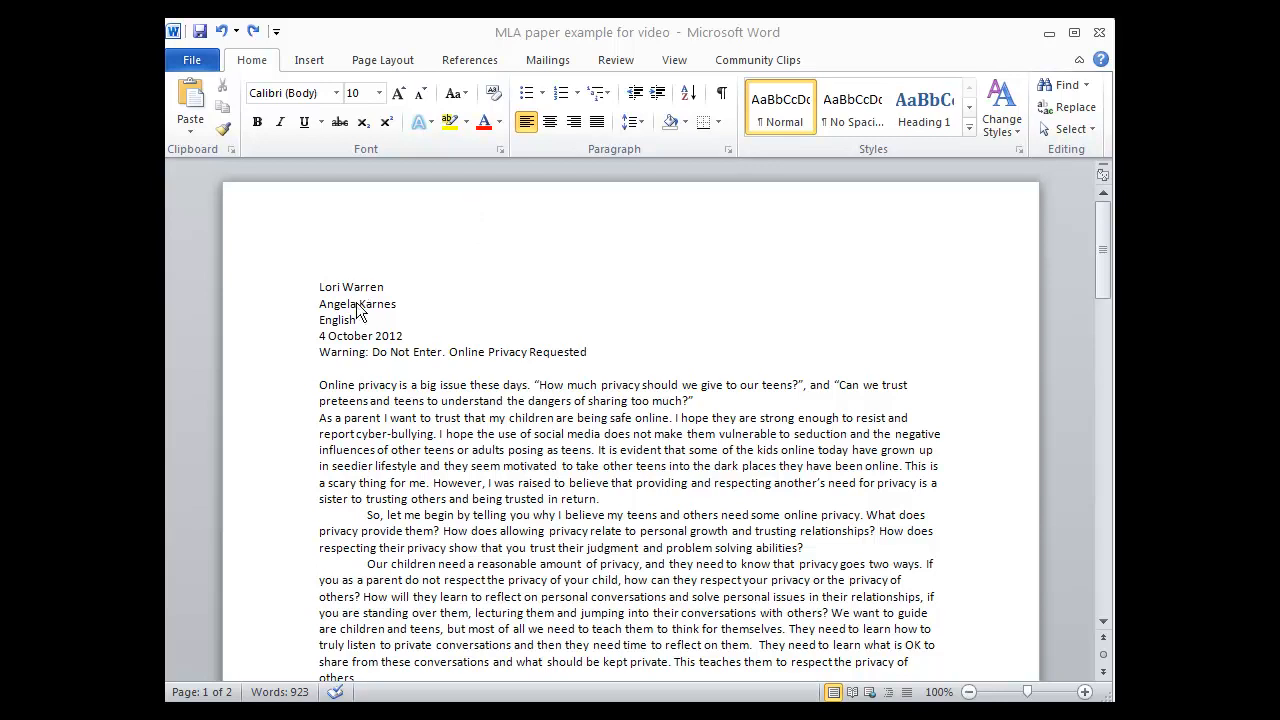
mouse_move(360, 334)
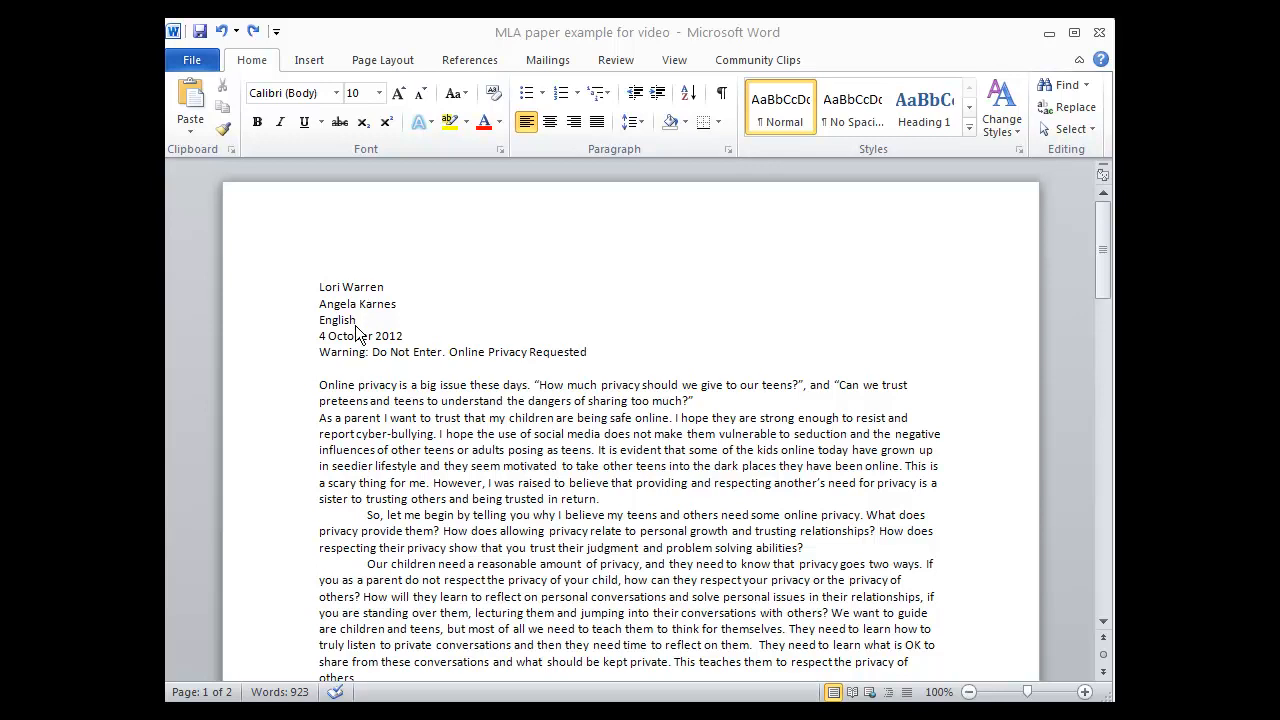
mouse_move(358, 348)
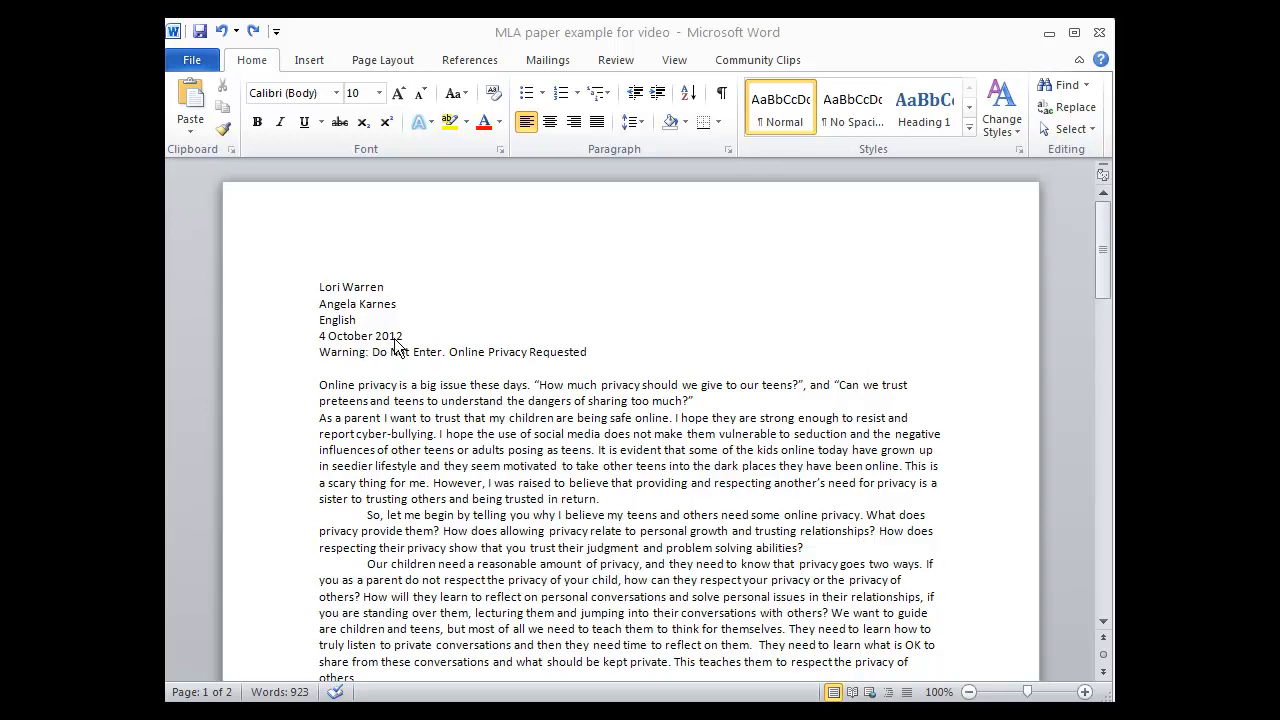
mouse_move(332, 356)
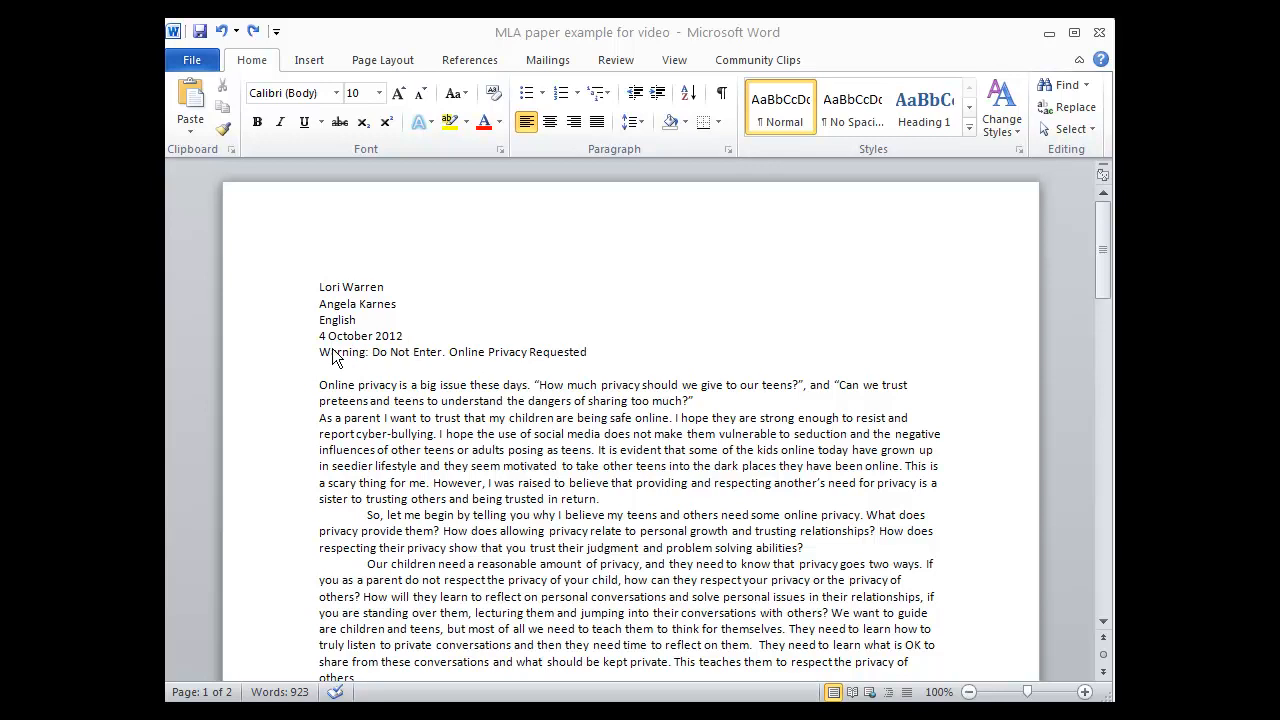
Select the title 'Warning: Do Not Enter. Online Privacy Requested.' to center it
double_click(342, 352)
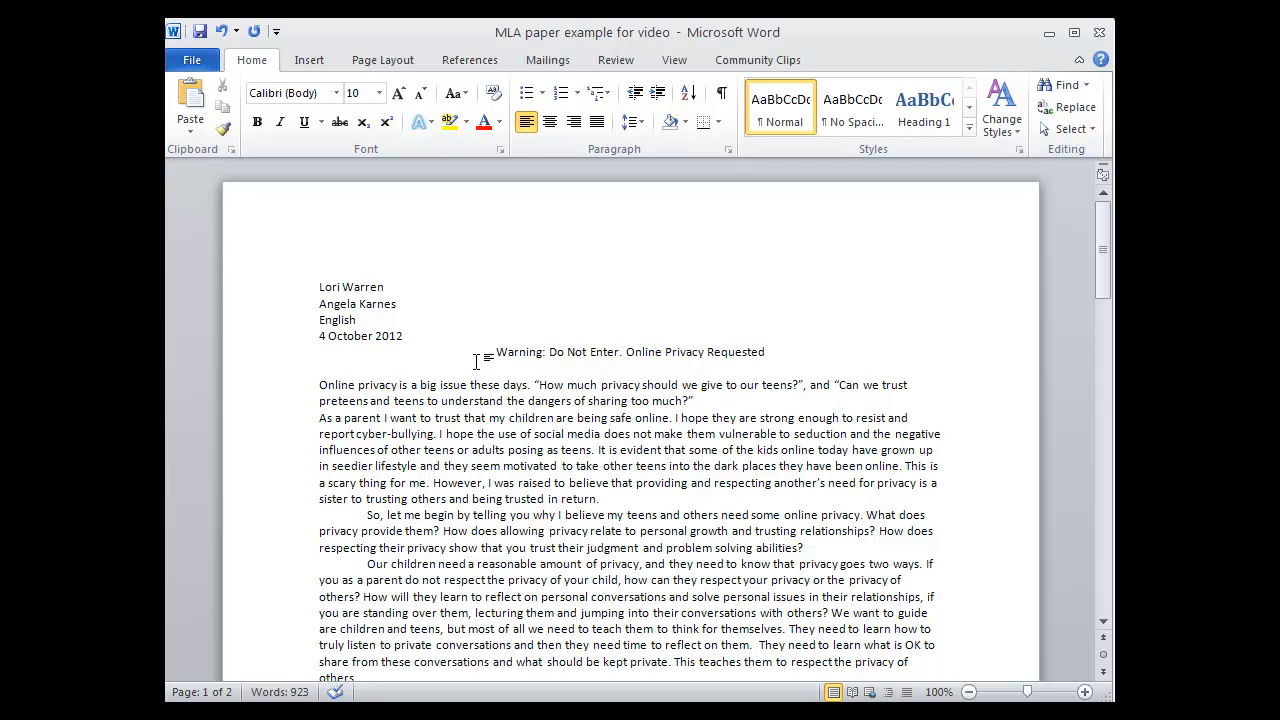
mouse_move(420, 268)
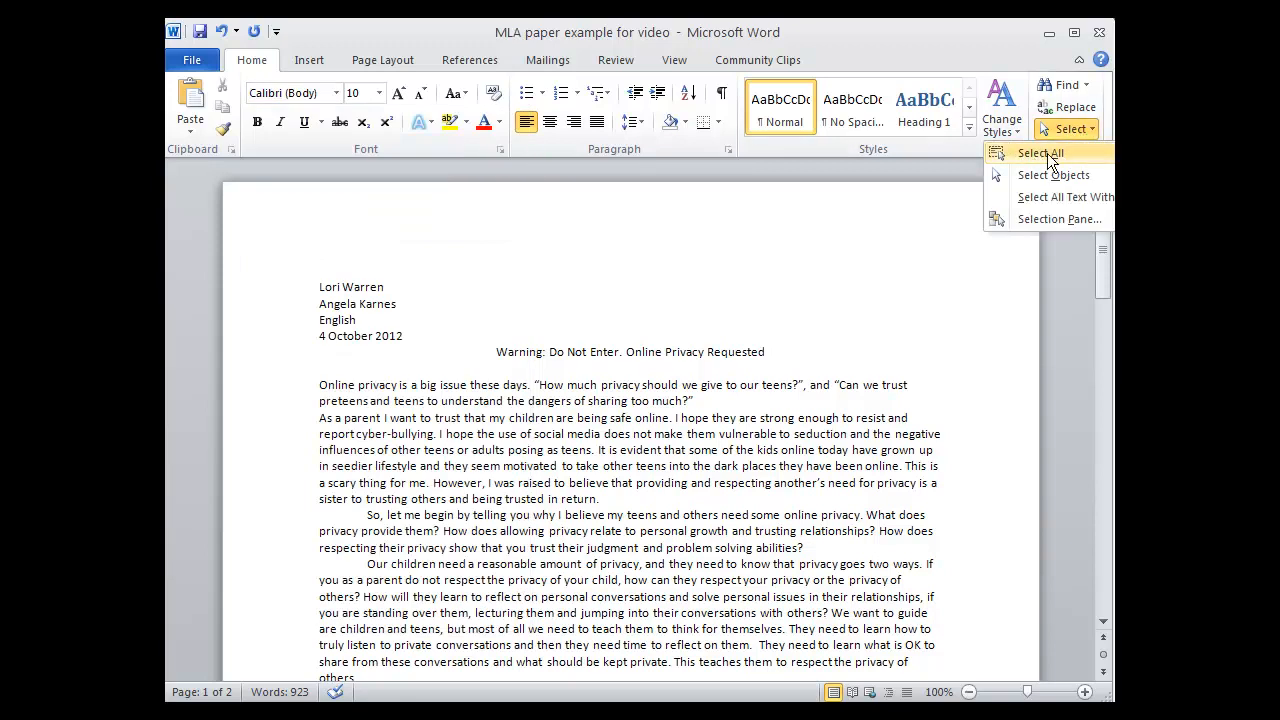
Select all text and set it to Times New Roman 12 pt with 2.0 line spacing
left_click(1040, 152)
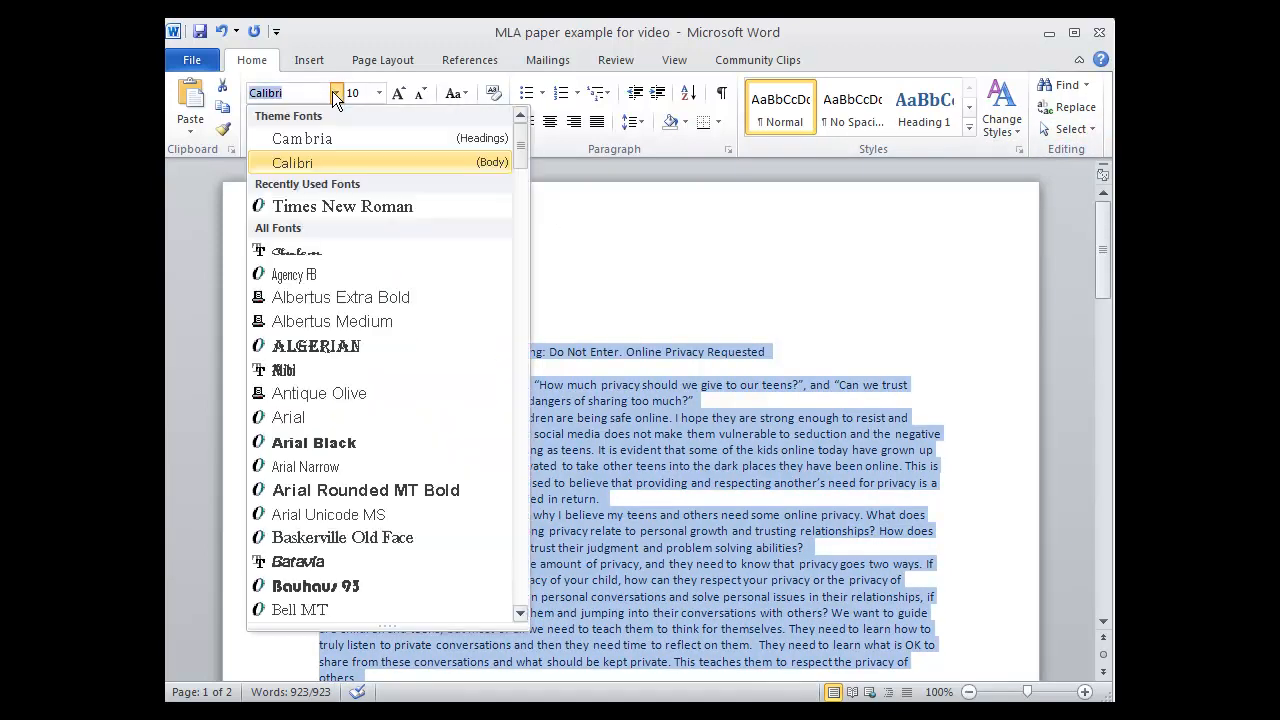
left_click(342, 206)
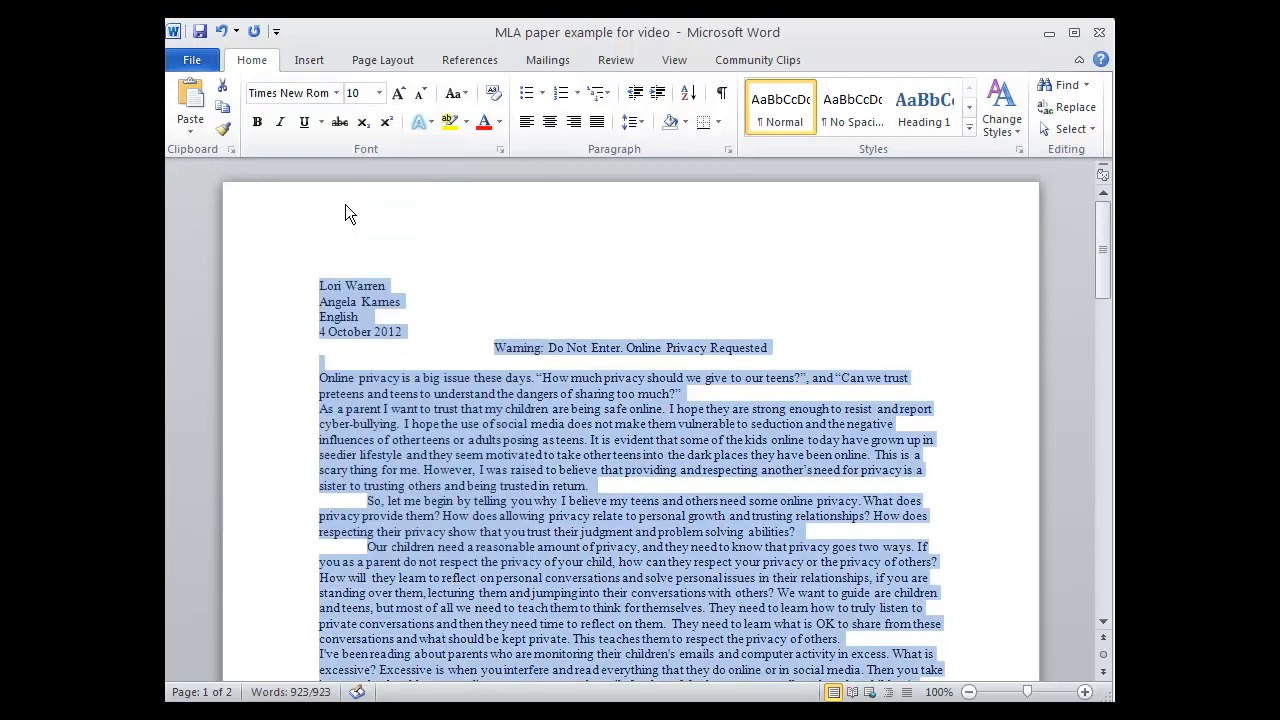
left_click(378, 92)
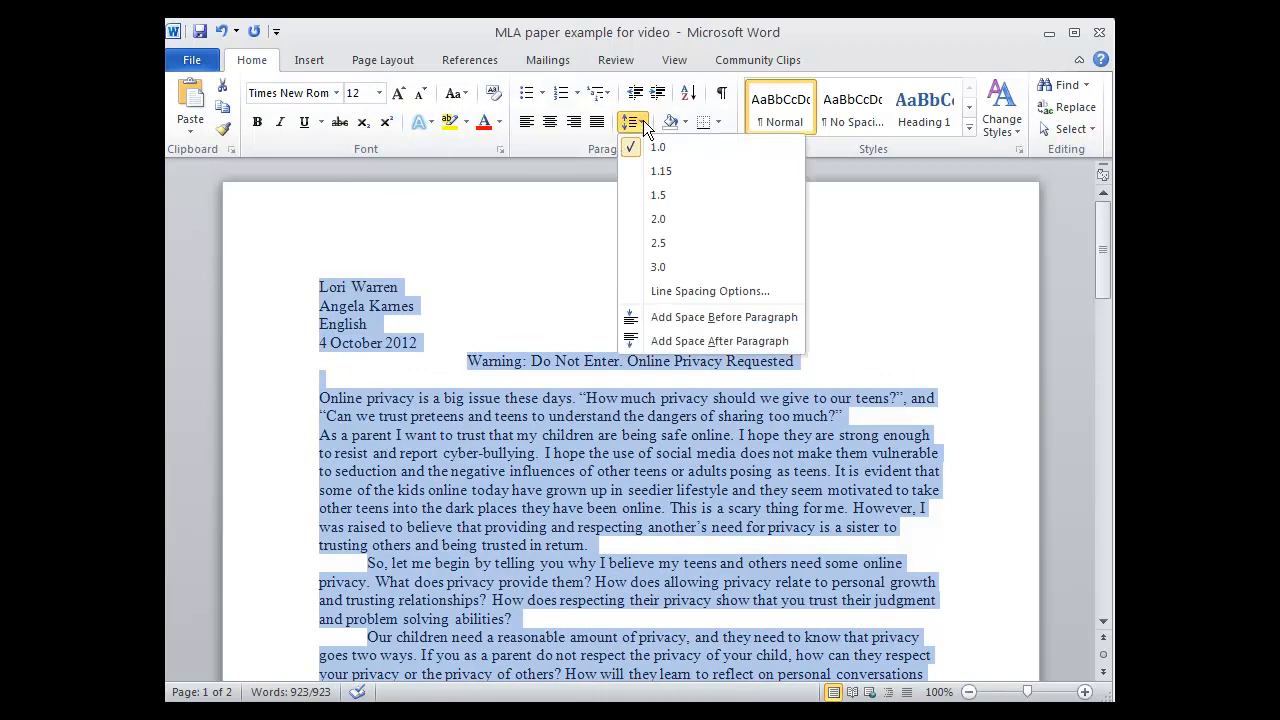
left_click(658, 218)
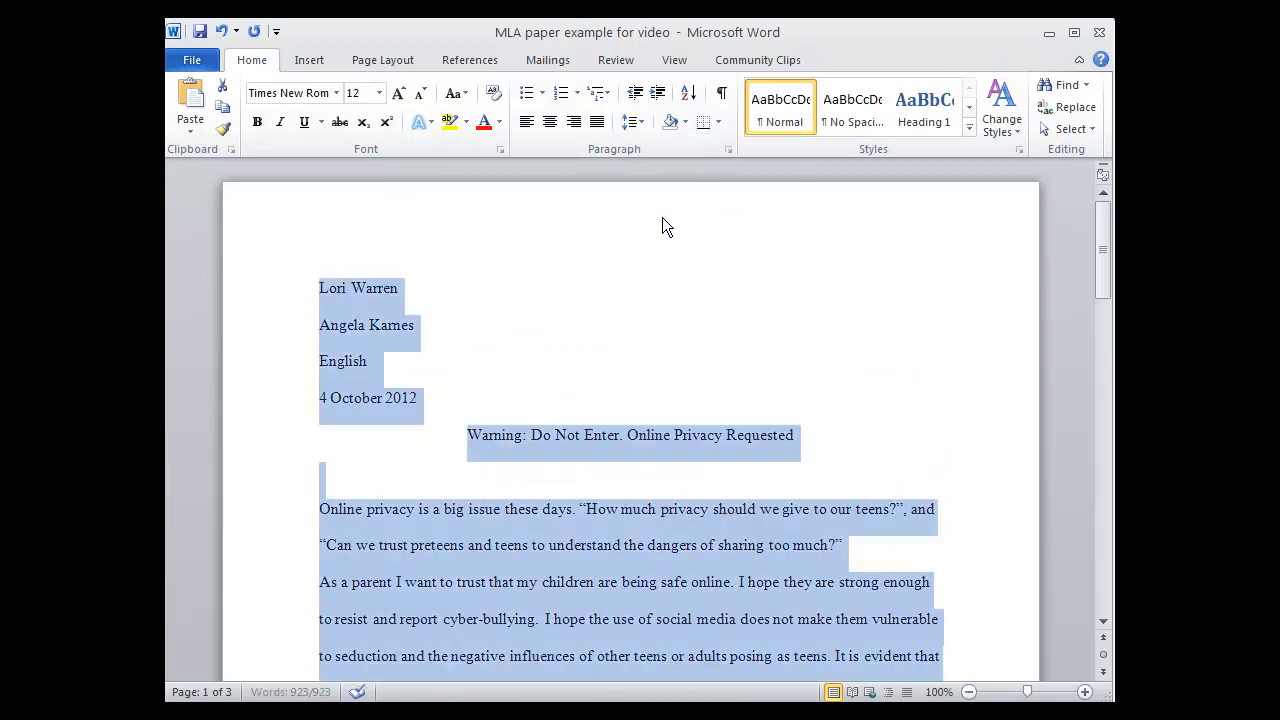
mouse_move(382, 60)
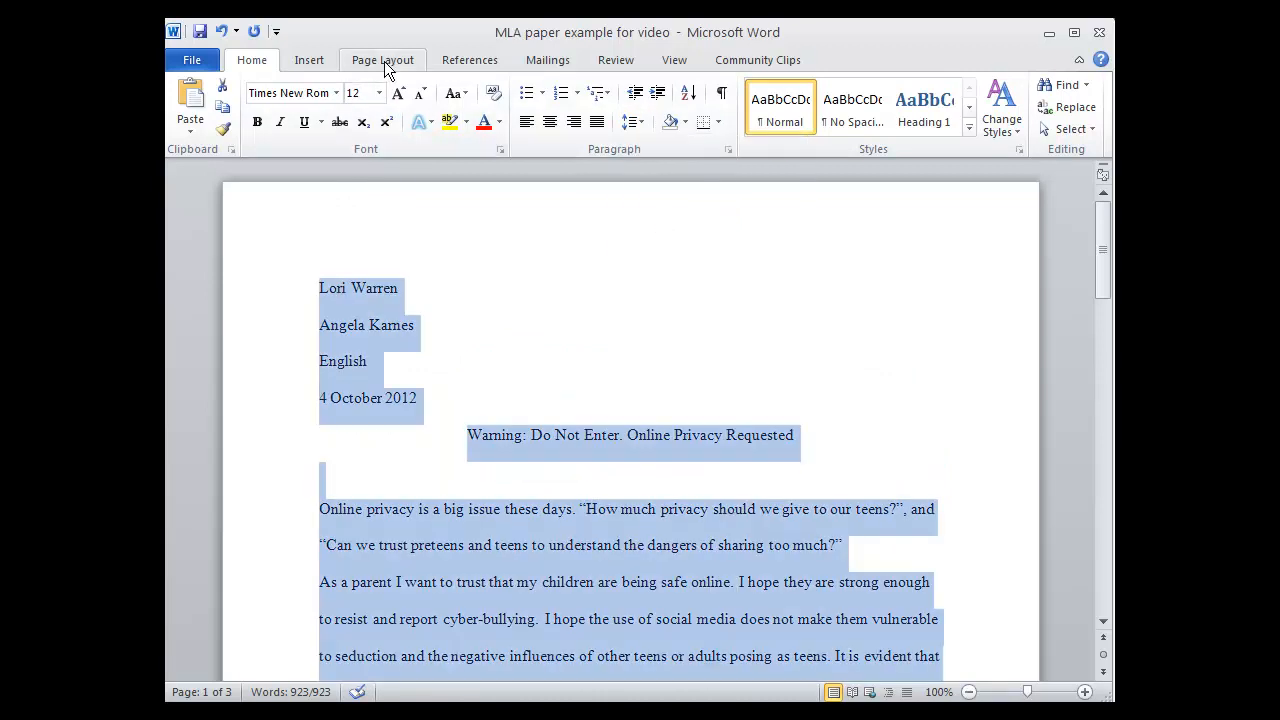
Apply the Normal 1-inch margin preset to the page, then deselect the text
left_click(382, 60)
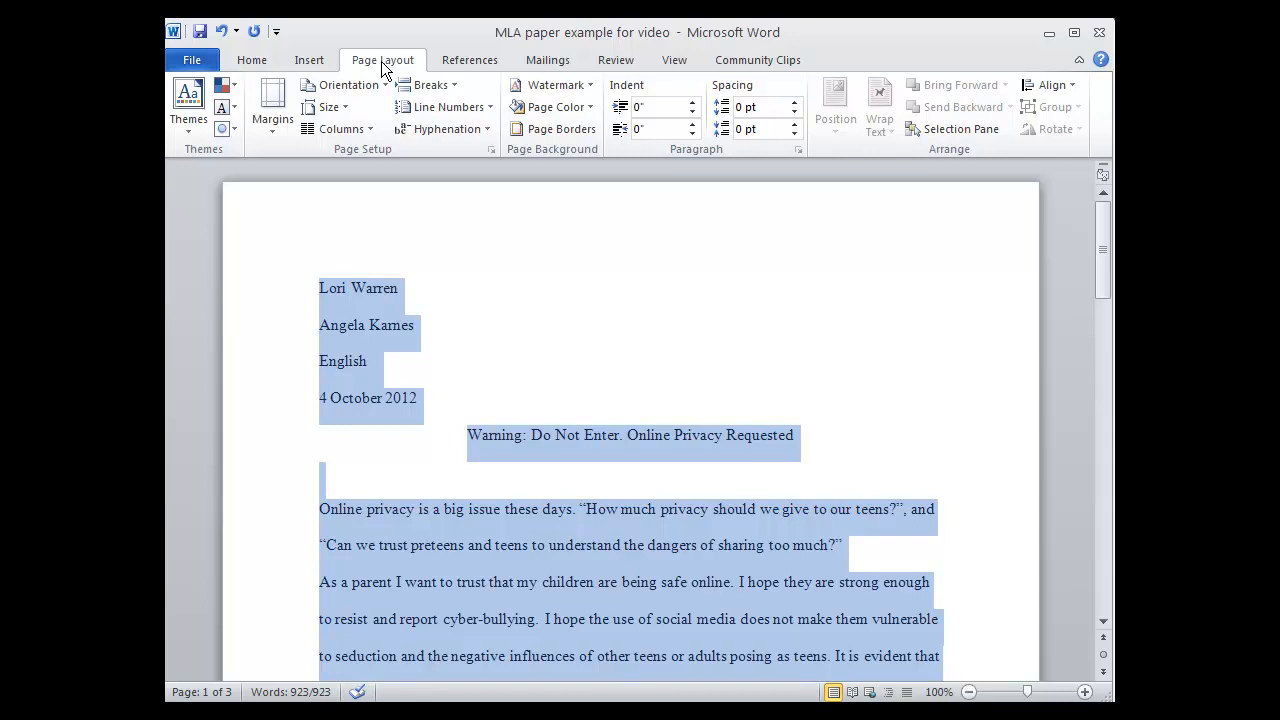
left_click(272, 104)
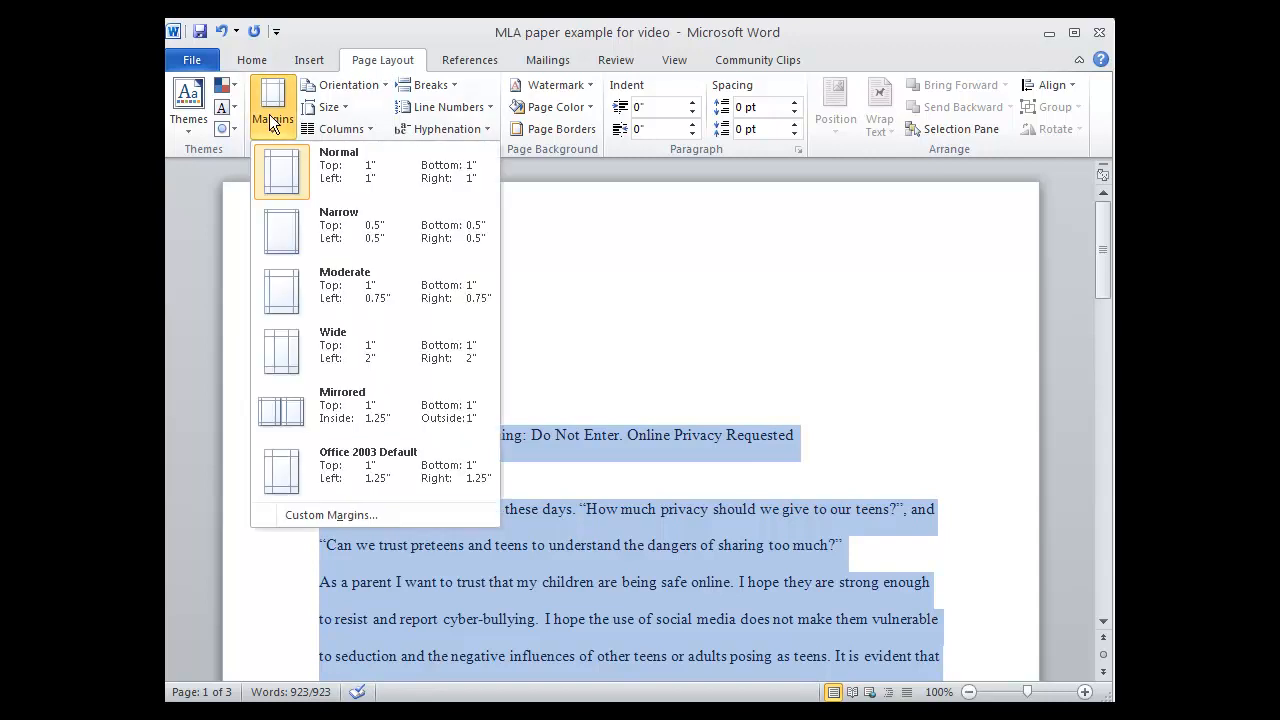
mouse_move(290, 172)
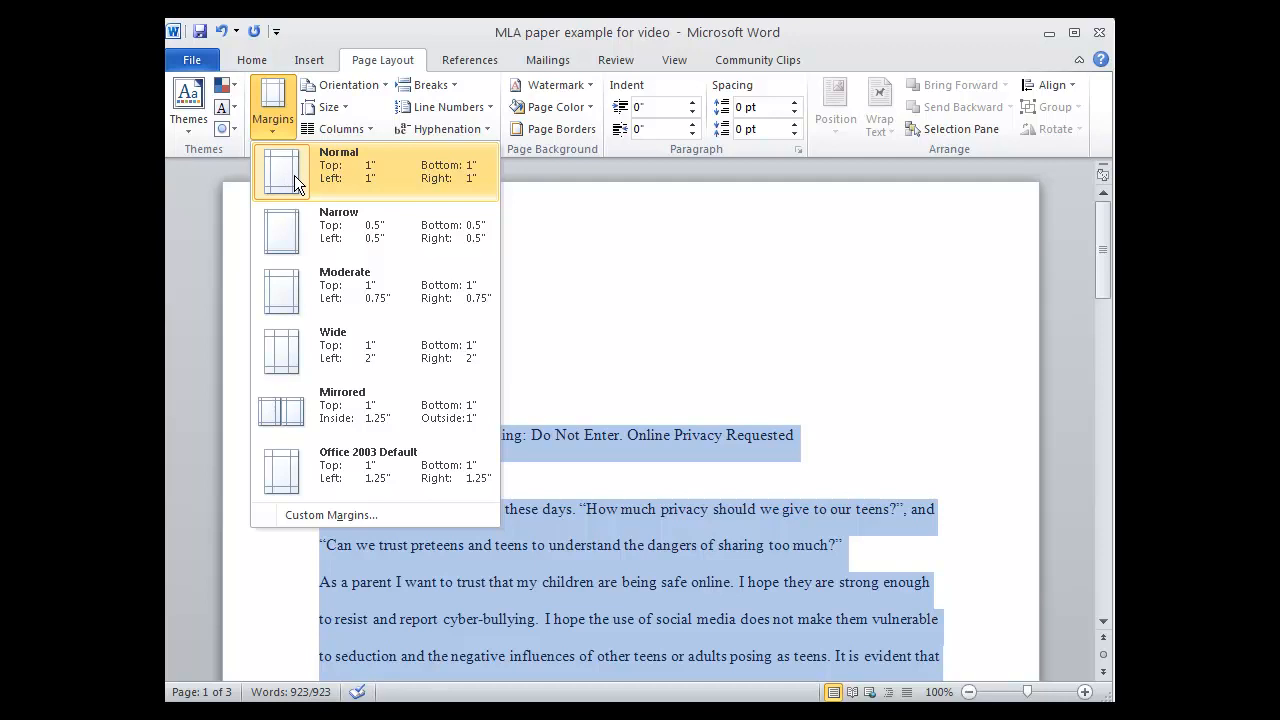
left_click(280, 170)
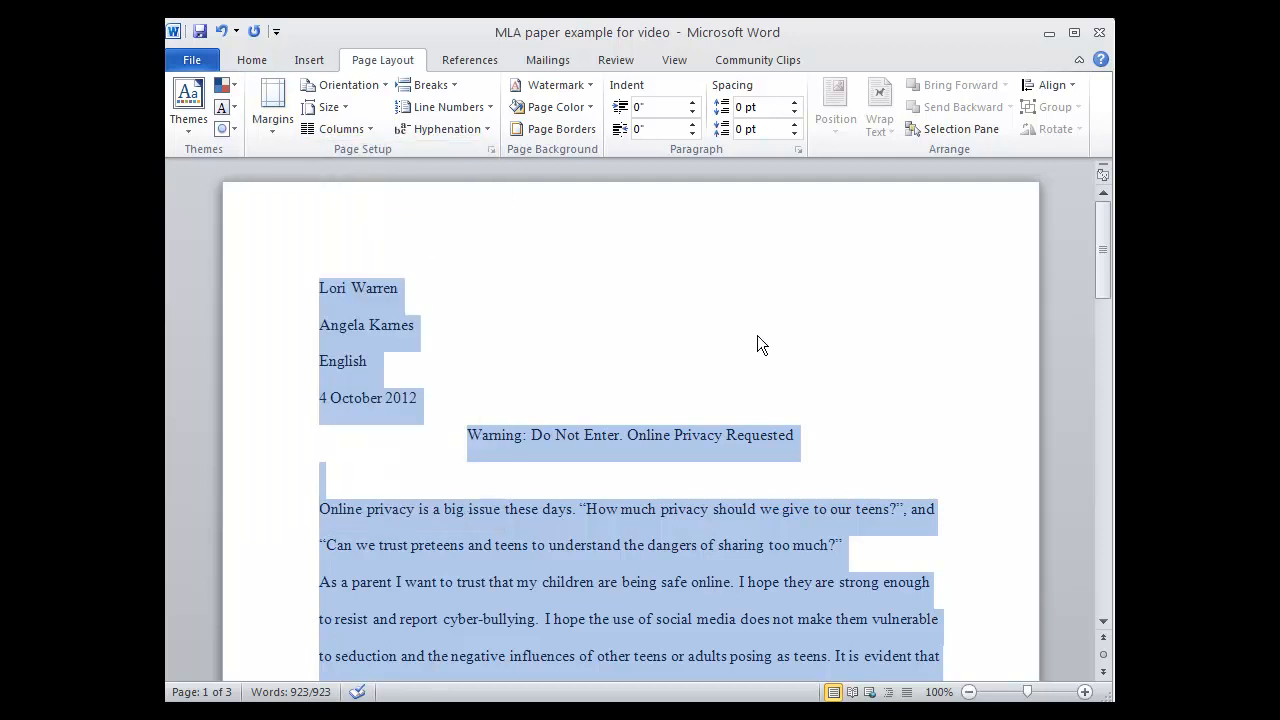
left_click(410, 324)
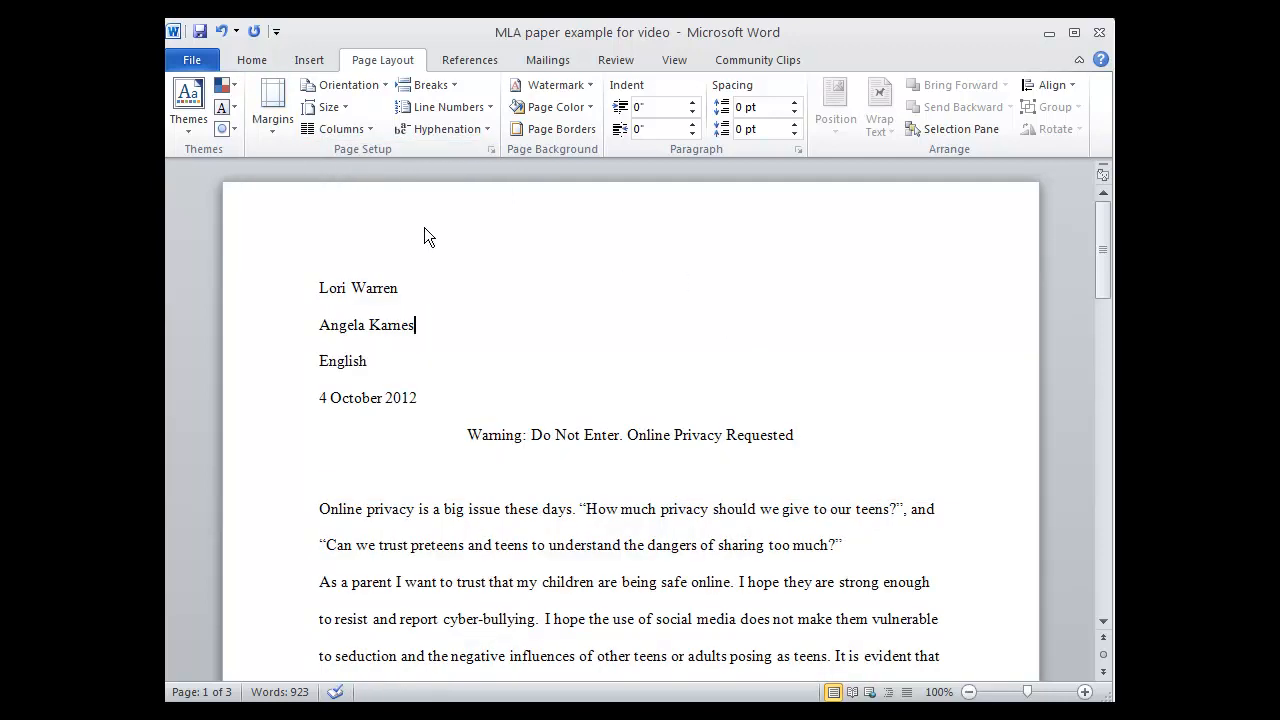
mouse_move(988, 252)
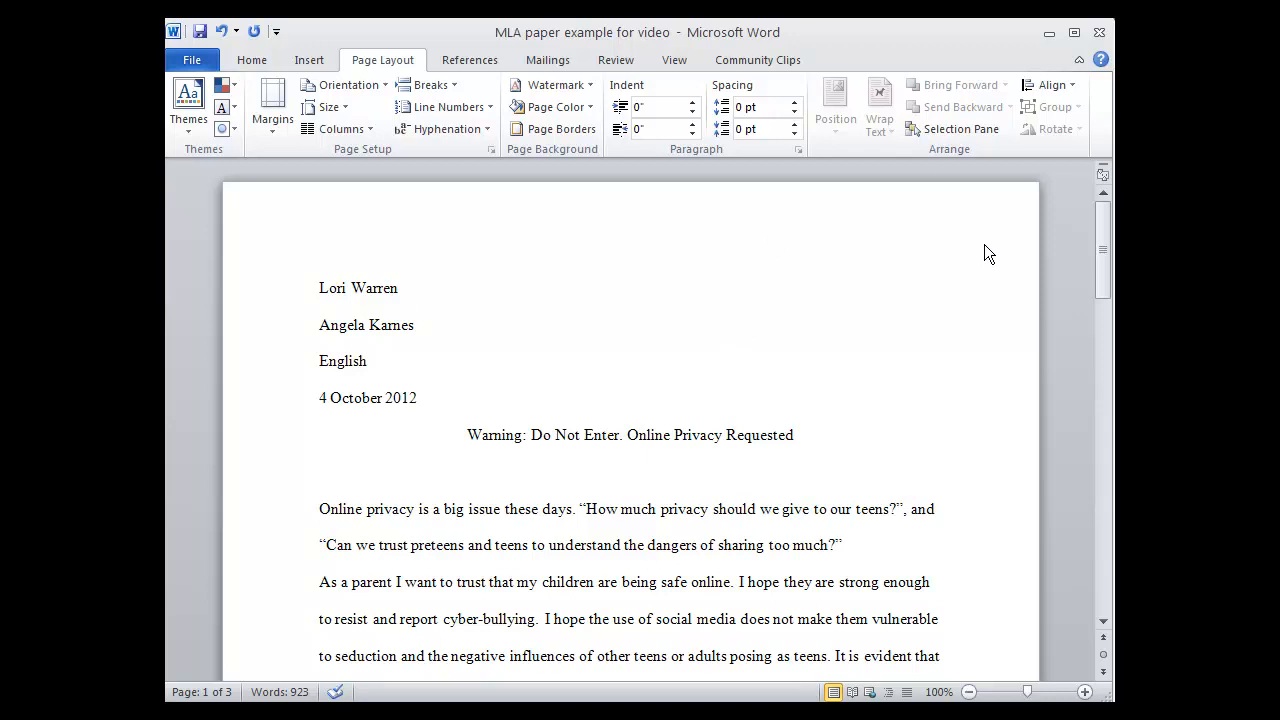
mouse_move(968, 248)
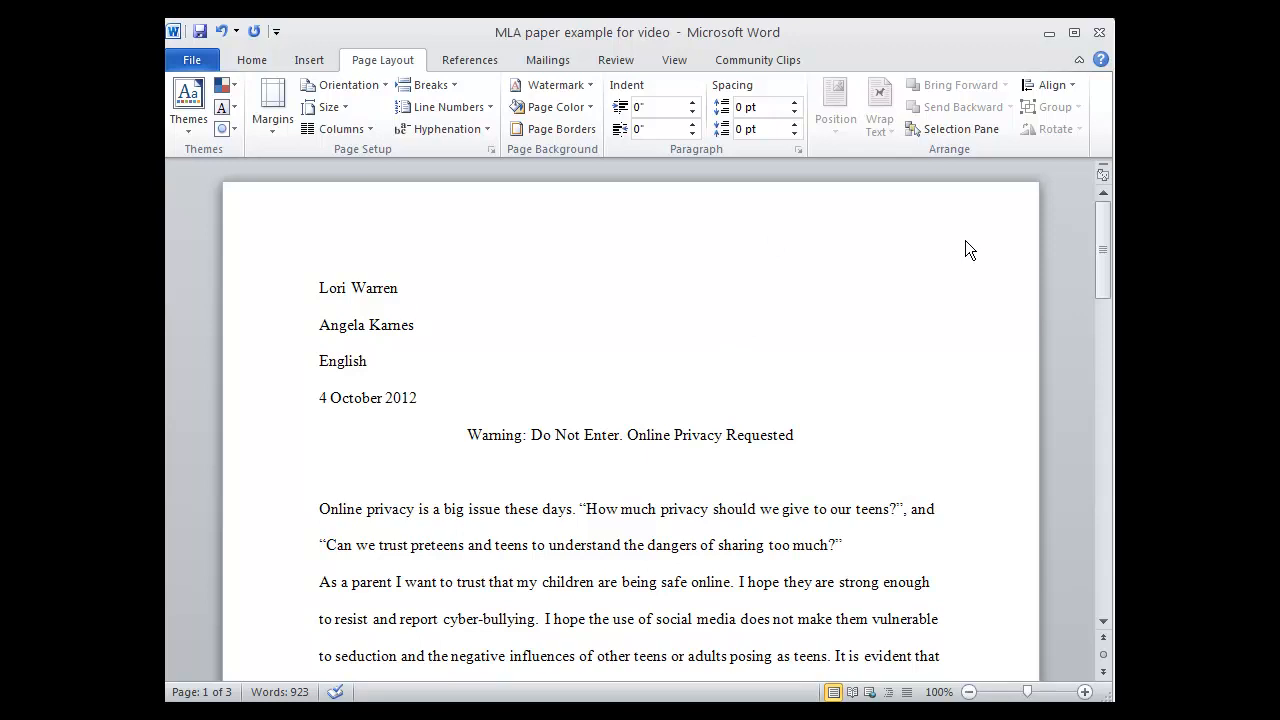
Insert a page number in the header and add the surname Warren before it
left_click(308, 60)
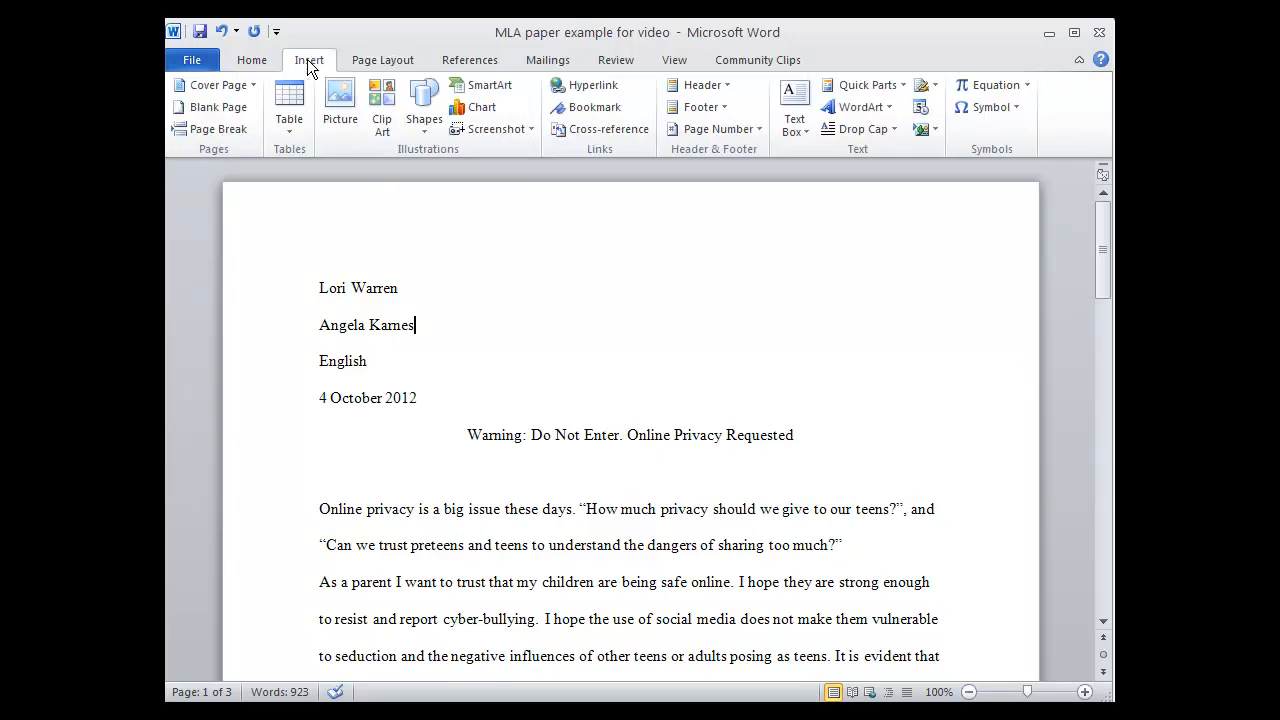
mouse_move(716, 128)
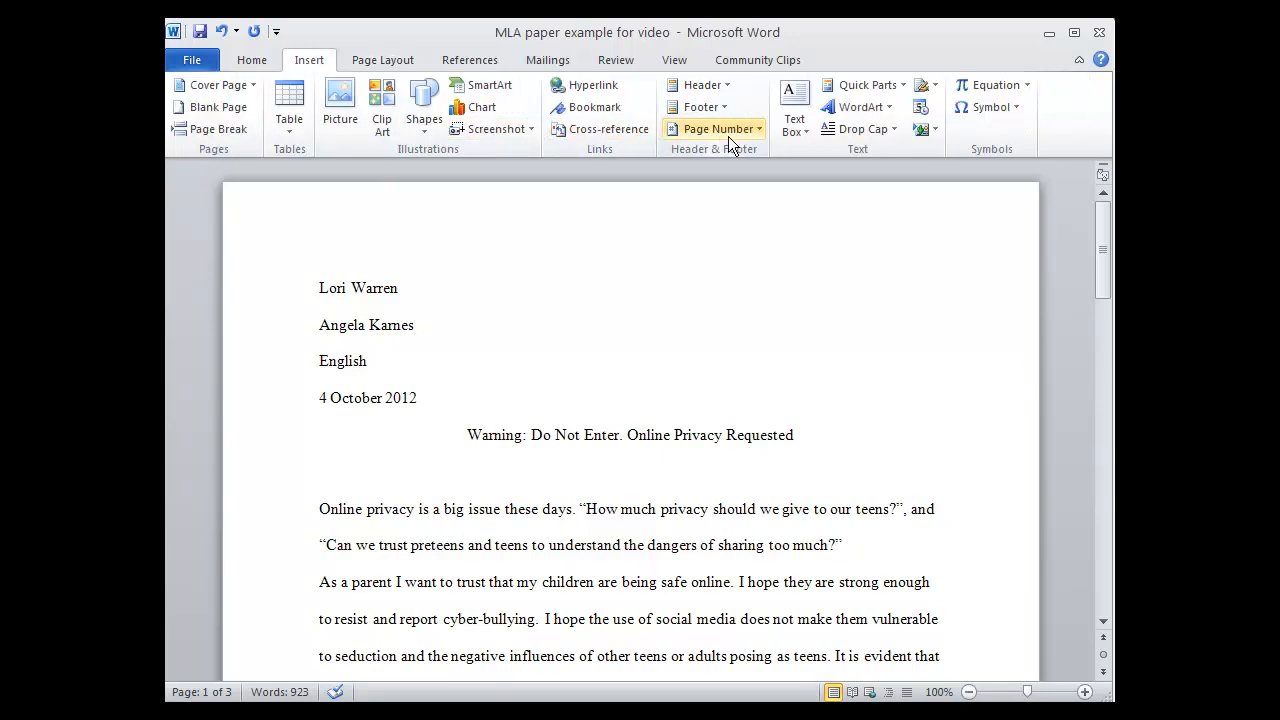
mouse_move(718, 152)
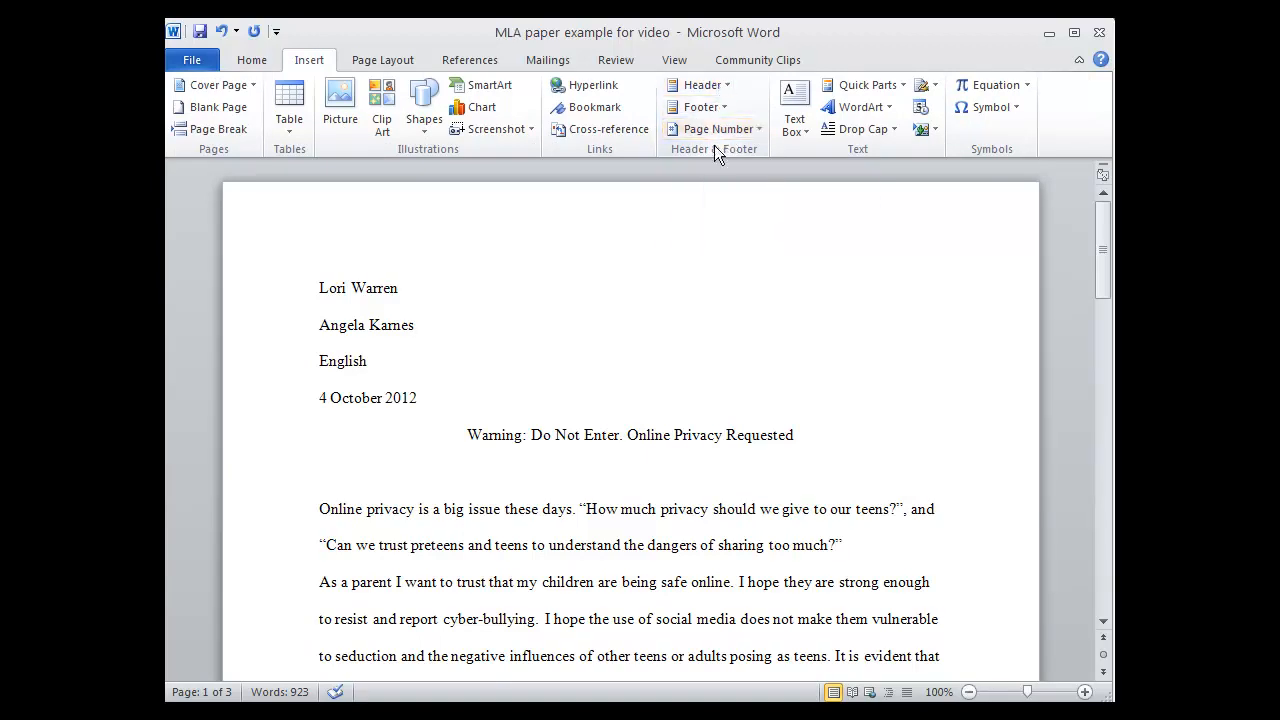
left_click(716, 128)
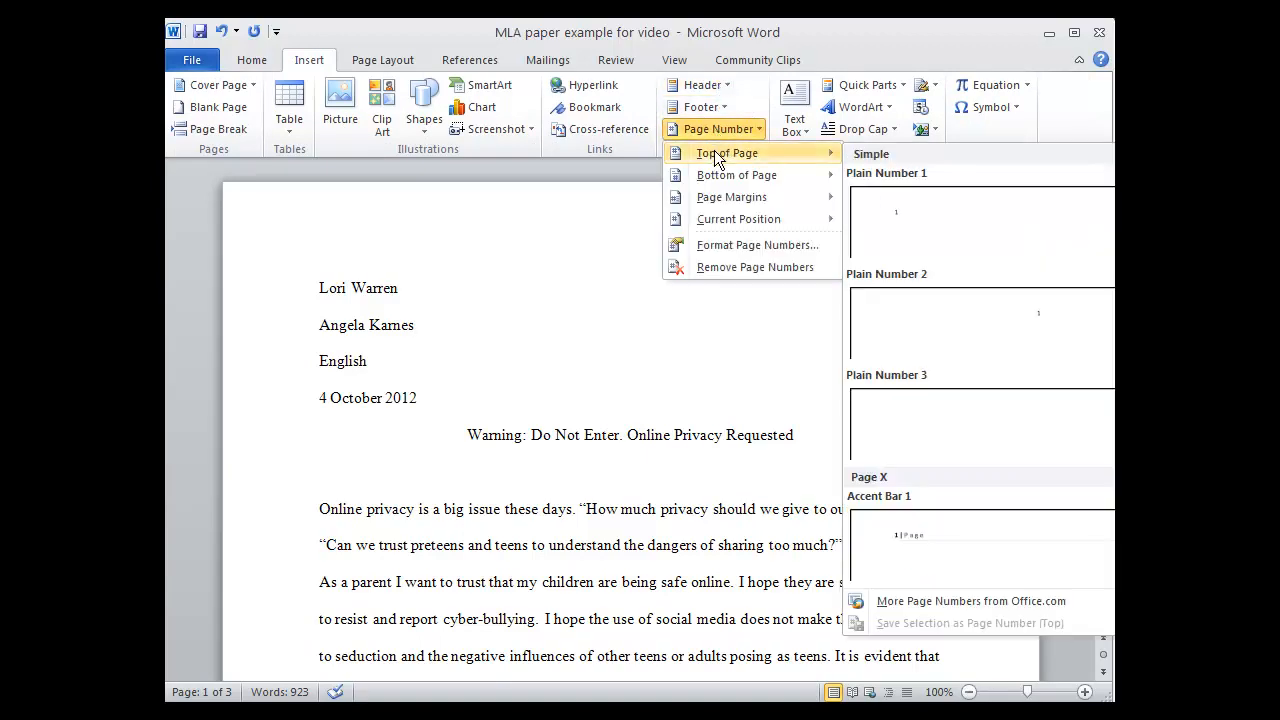
mouse_move(904, 414)
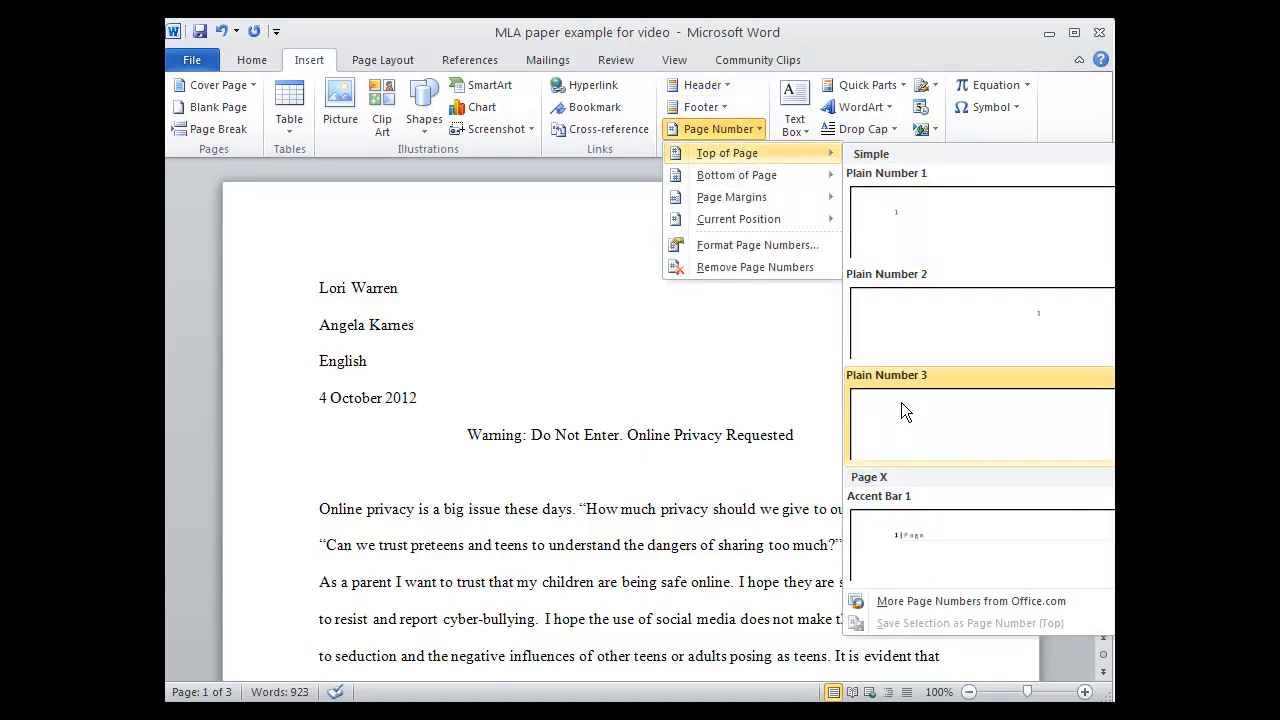
left_click(978, 420)
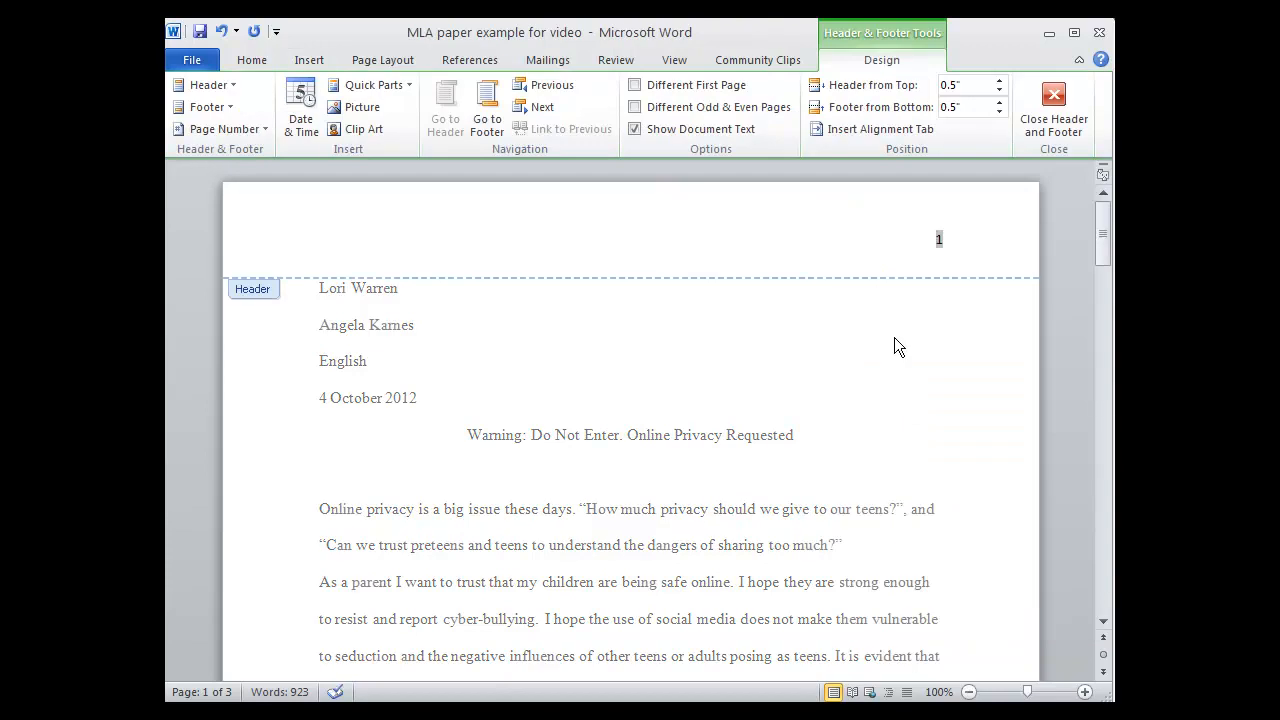
type("Warren")
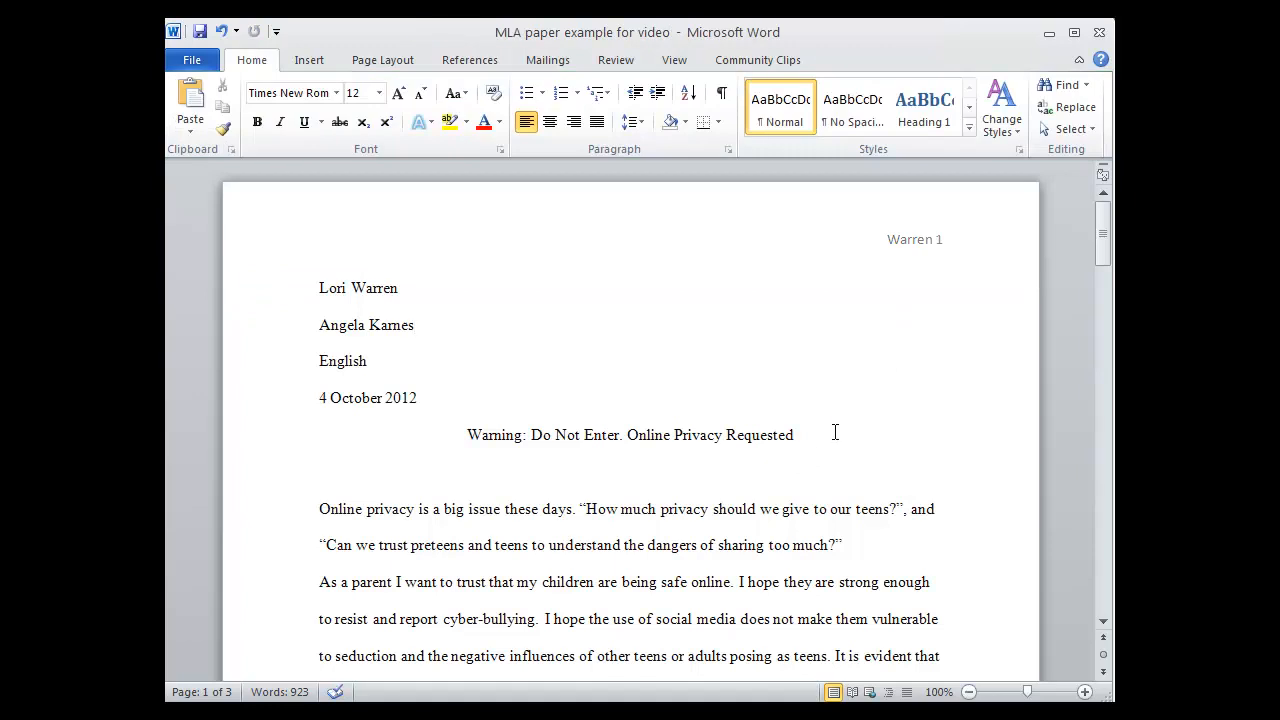
Indent the first line before 'Online privacy' and scroll down to the essay's end
left_click(416, 324)
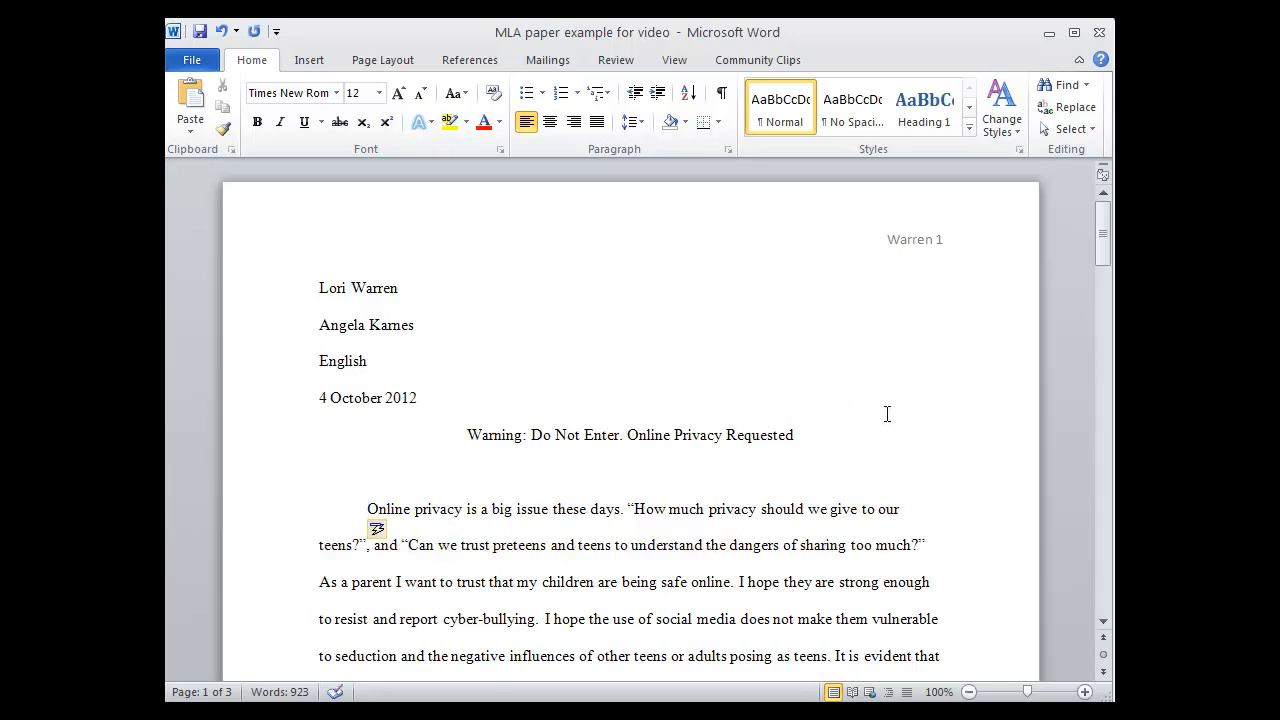
scroll("down", 3)
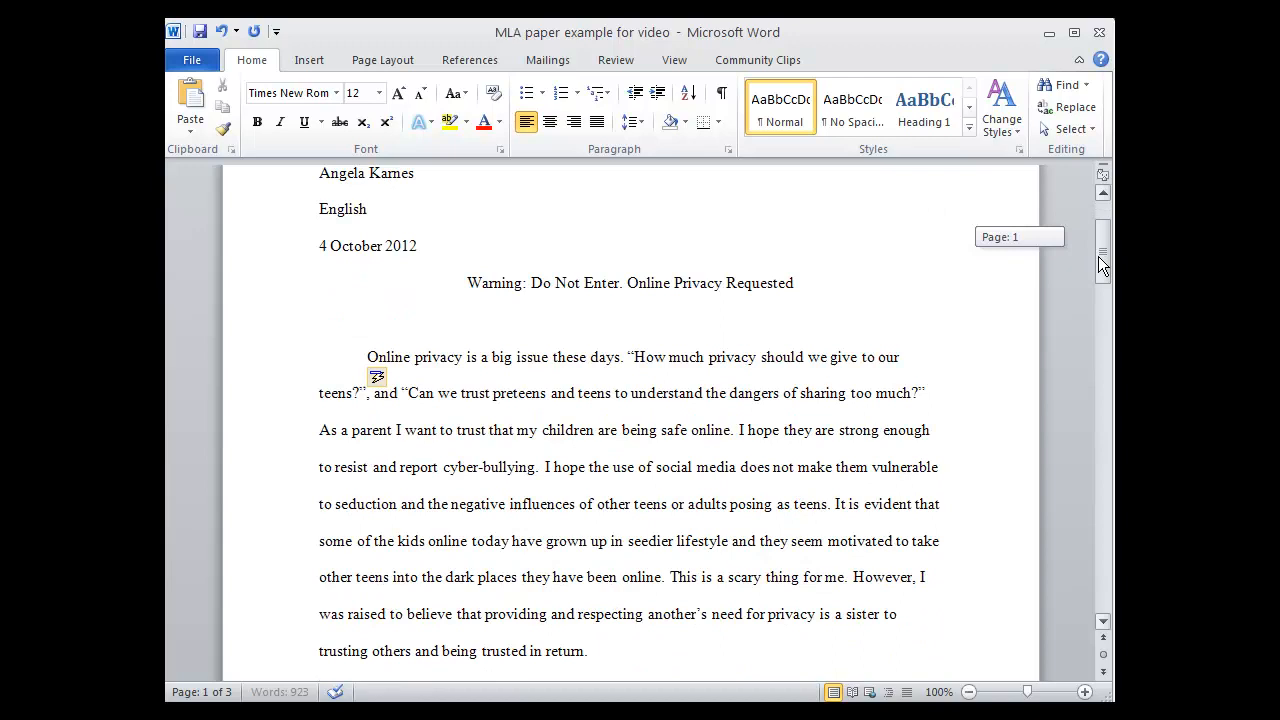
scroll("down", 3)
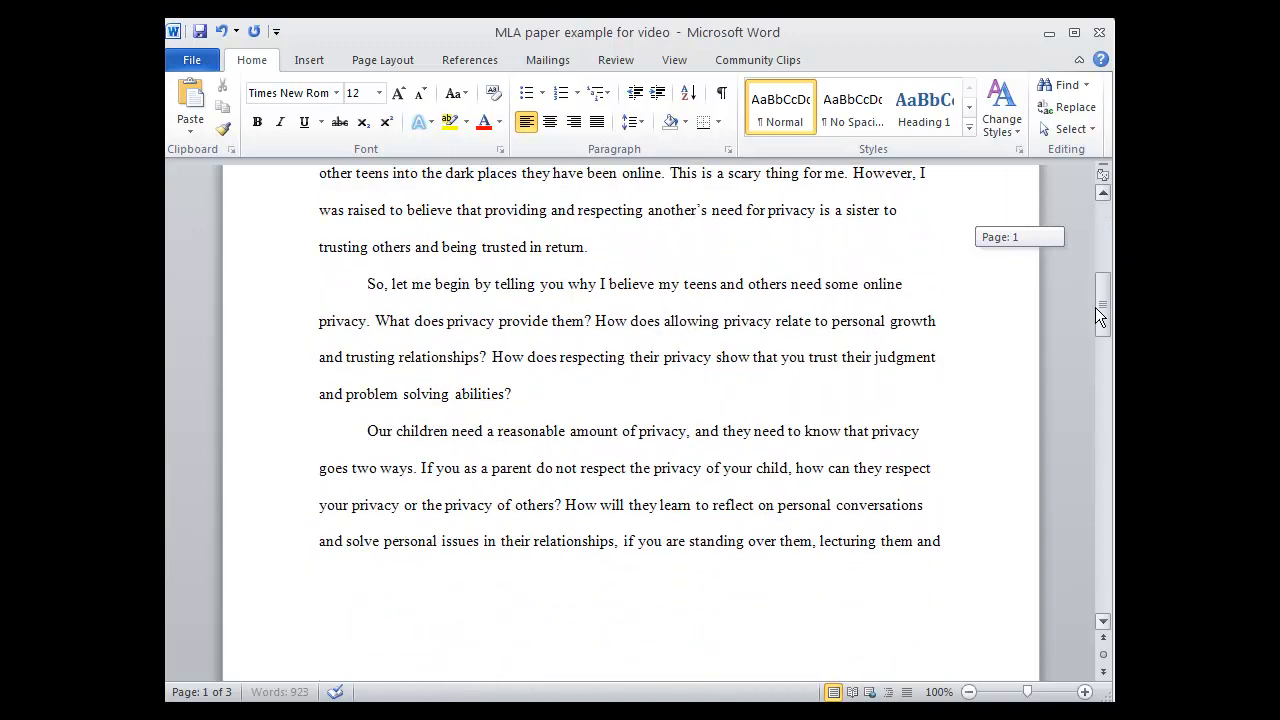
scroll("down", 3)
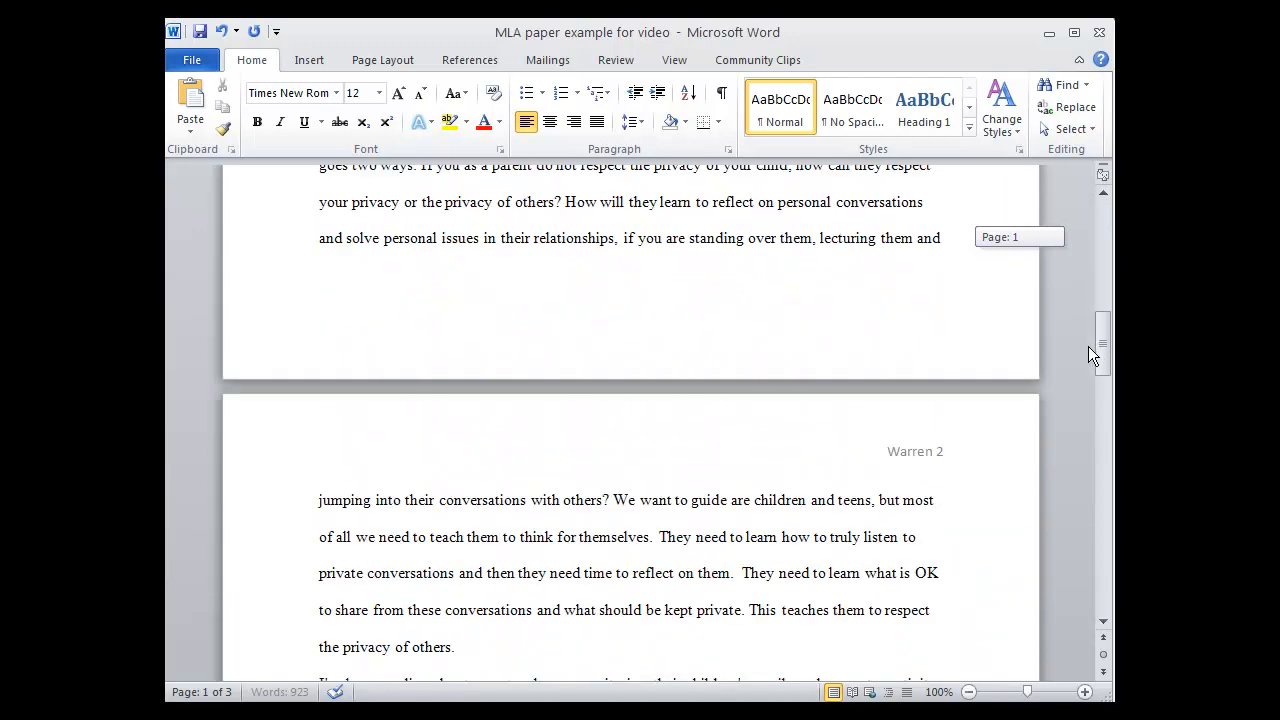
scroll("down", 3)
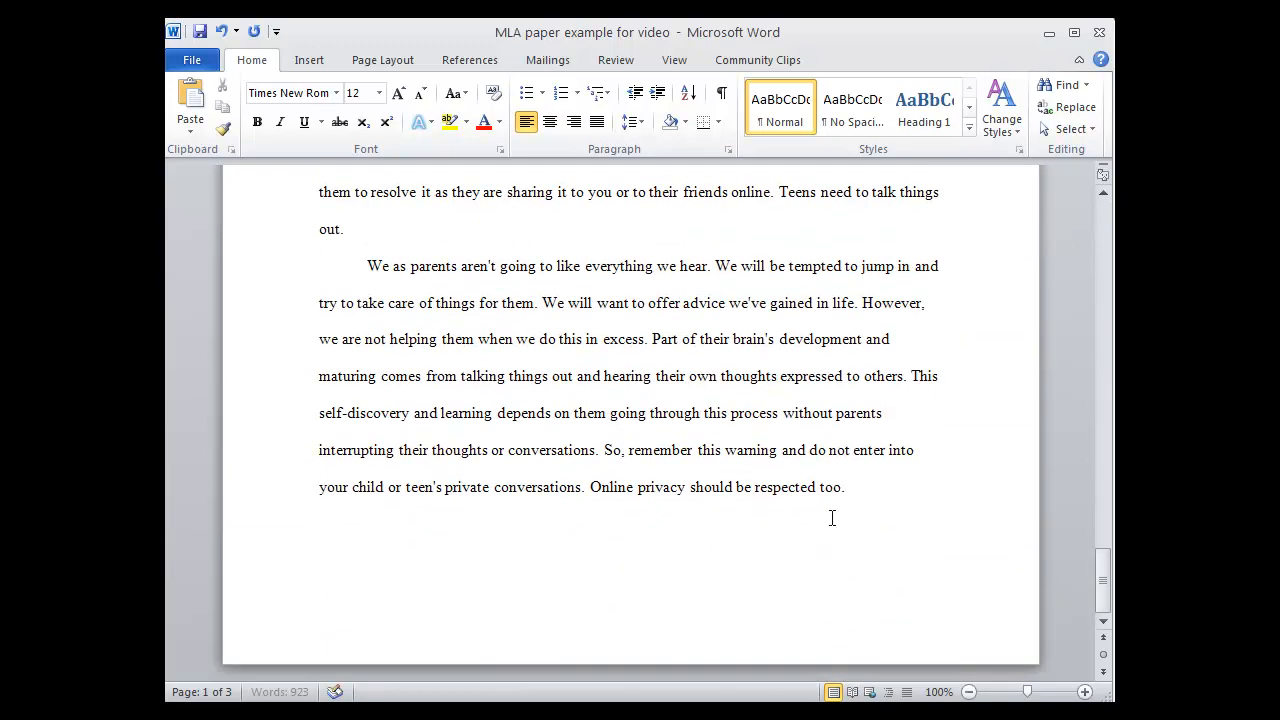
Add a page break after the essay and head the new page 'Works Cited'
left_click(848, 488)
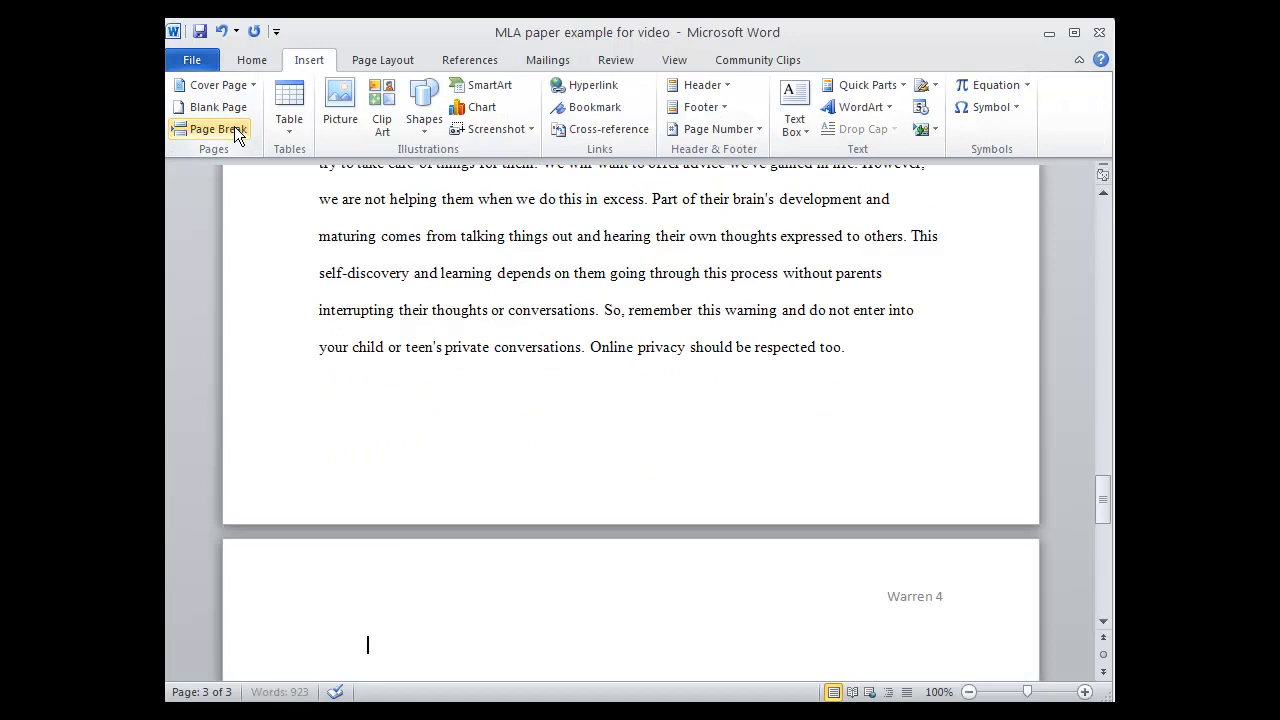
left_click(210, 128)
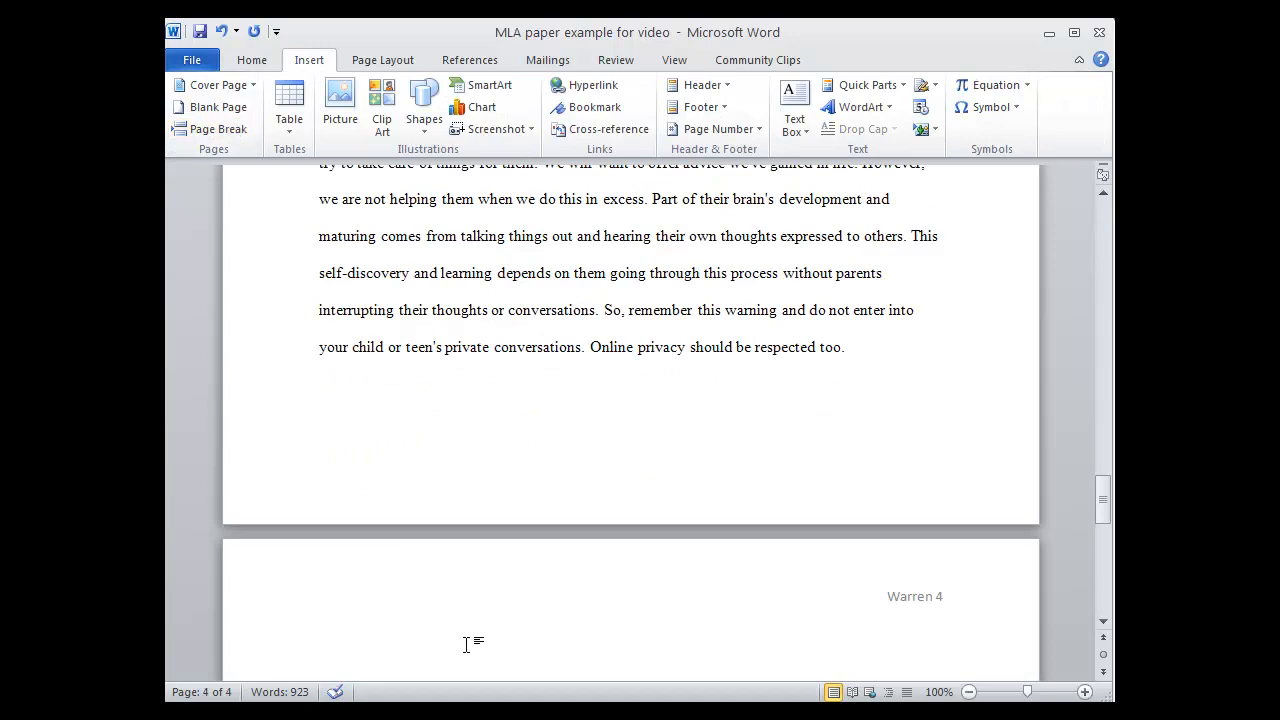
type("Wor")
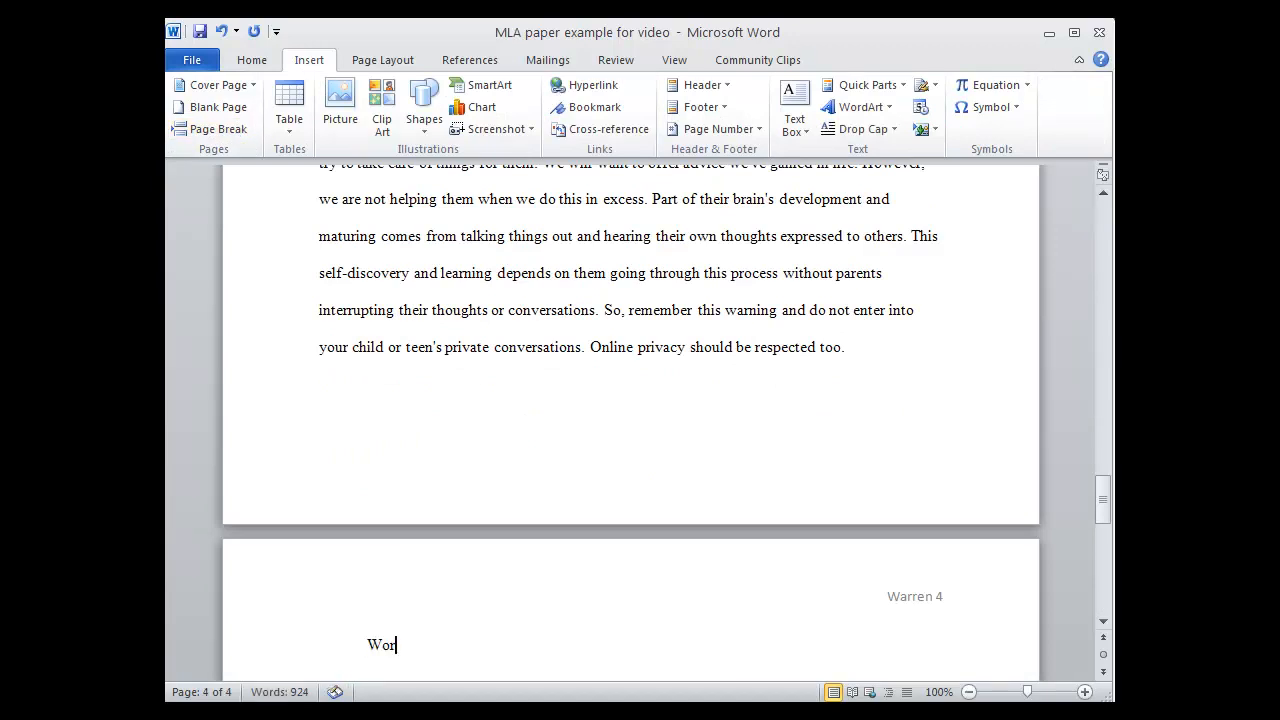
type("k")
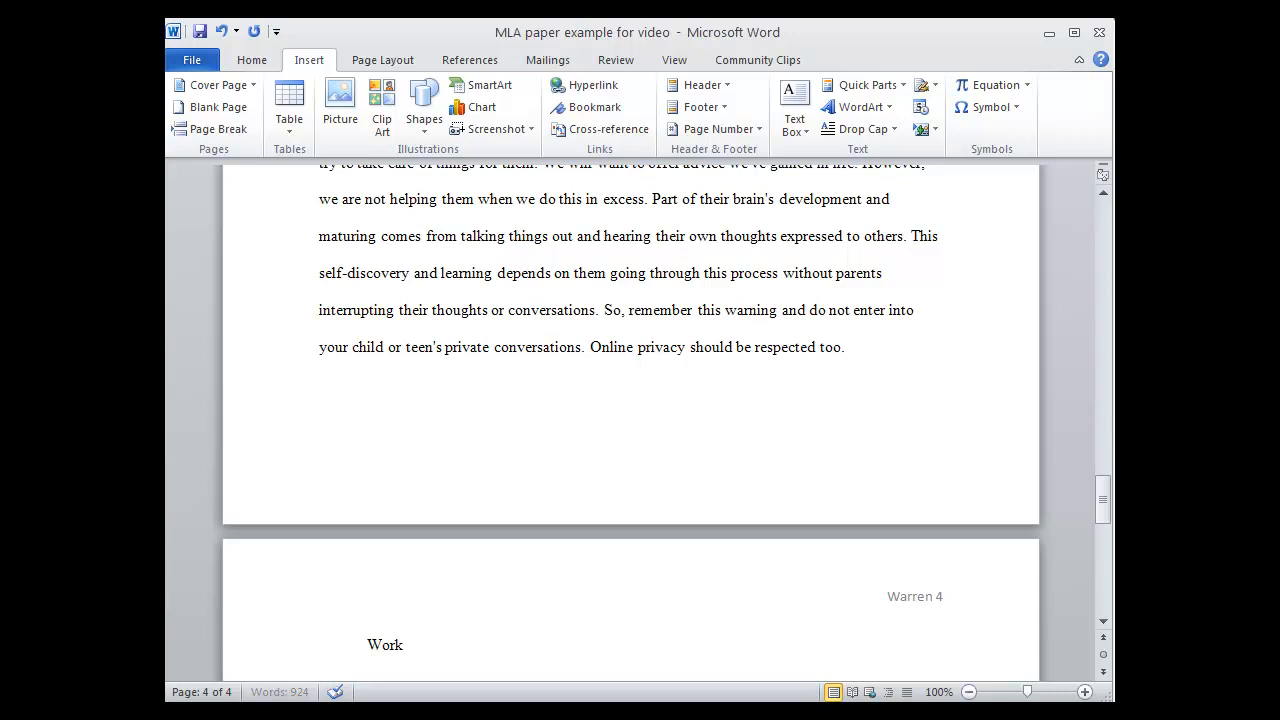
type("s Cited")
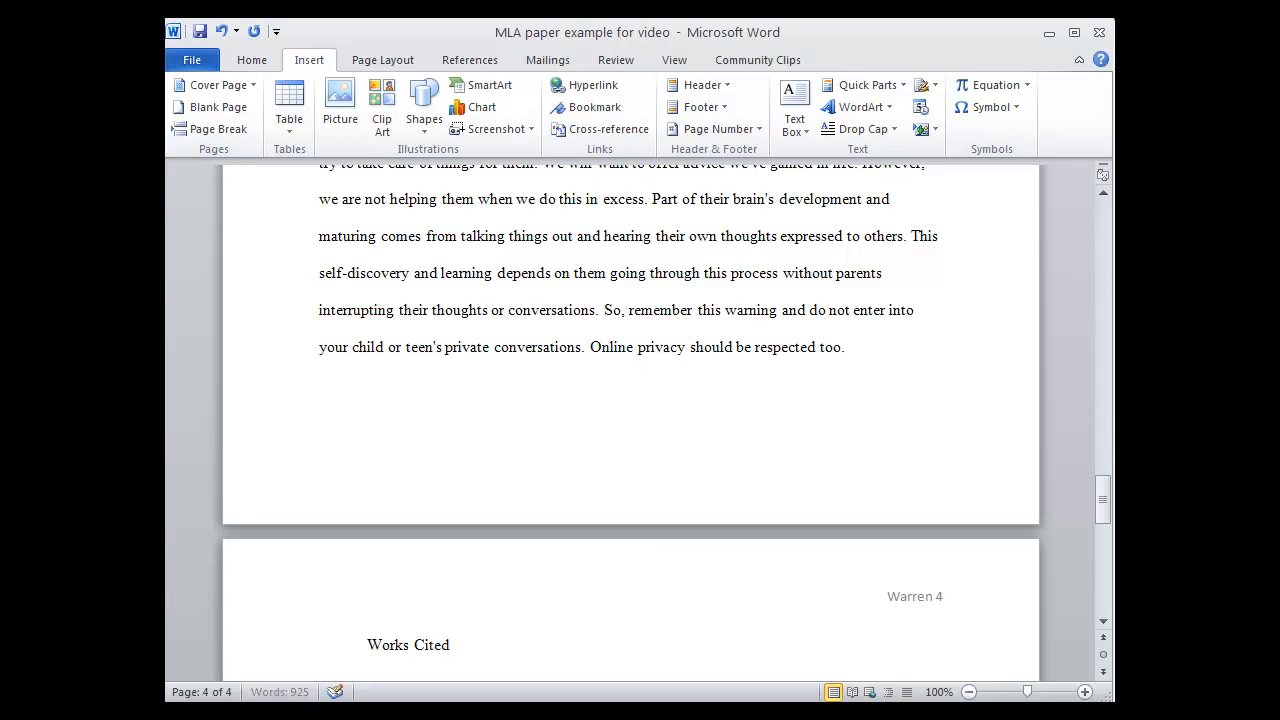
Center the Works Cited heading and select all citations in the citations document
double_click(408, 644)
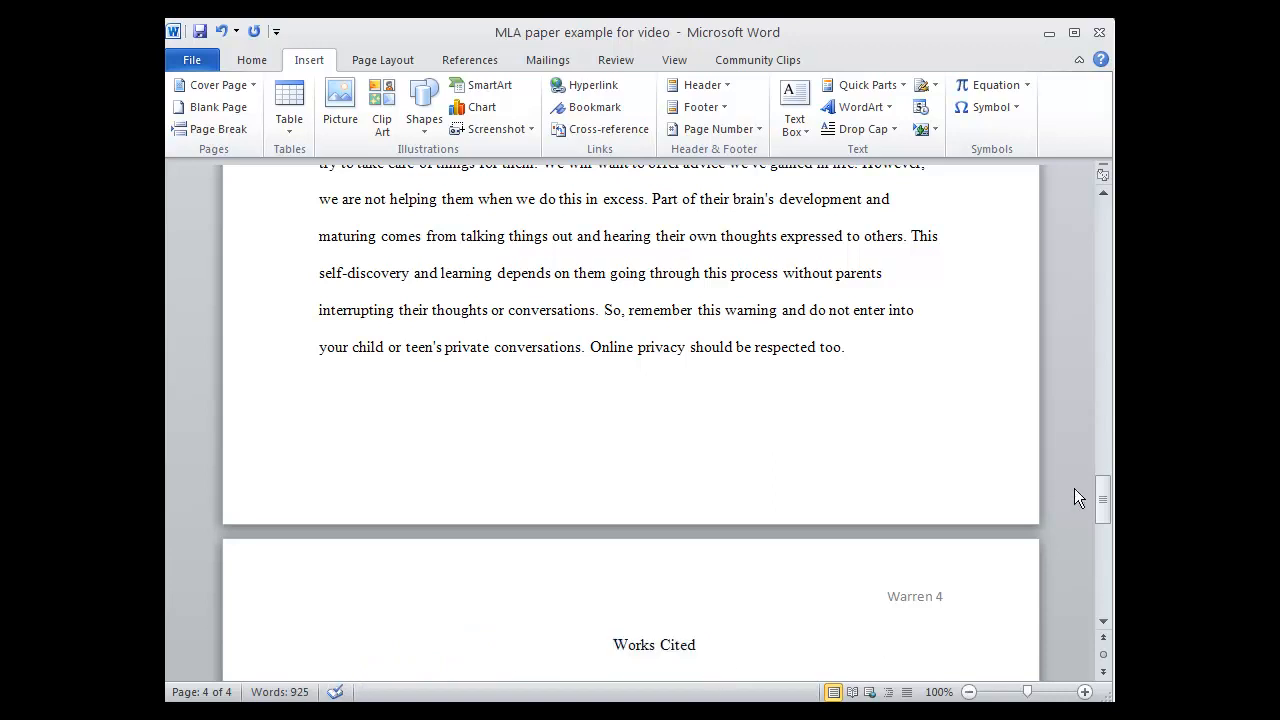
left_click_drag(1102, 498, 1102, 532)
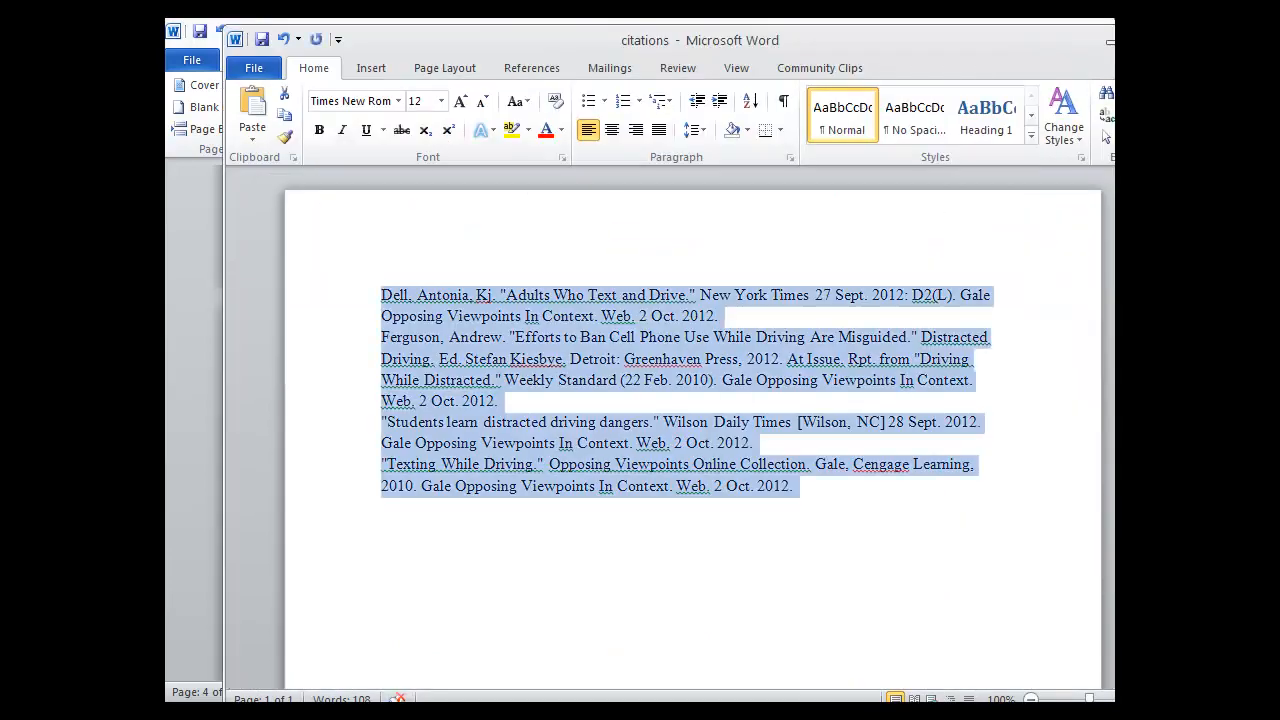
Copy the four citations, paste them under Works Cited and select the pasted entries
right_click(560, 378)
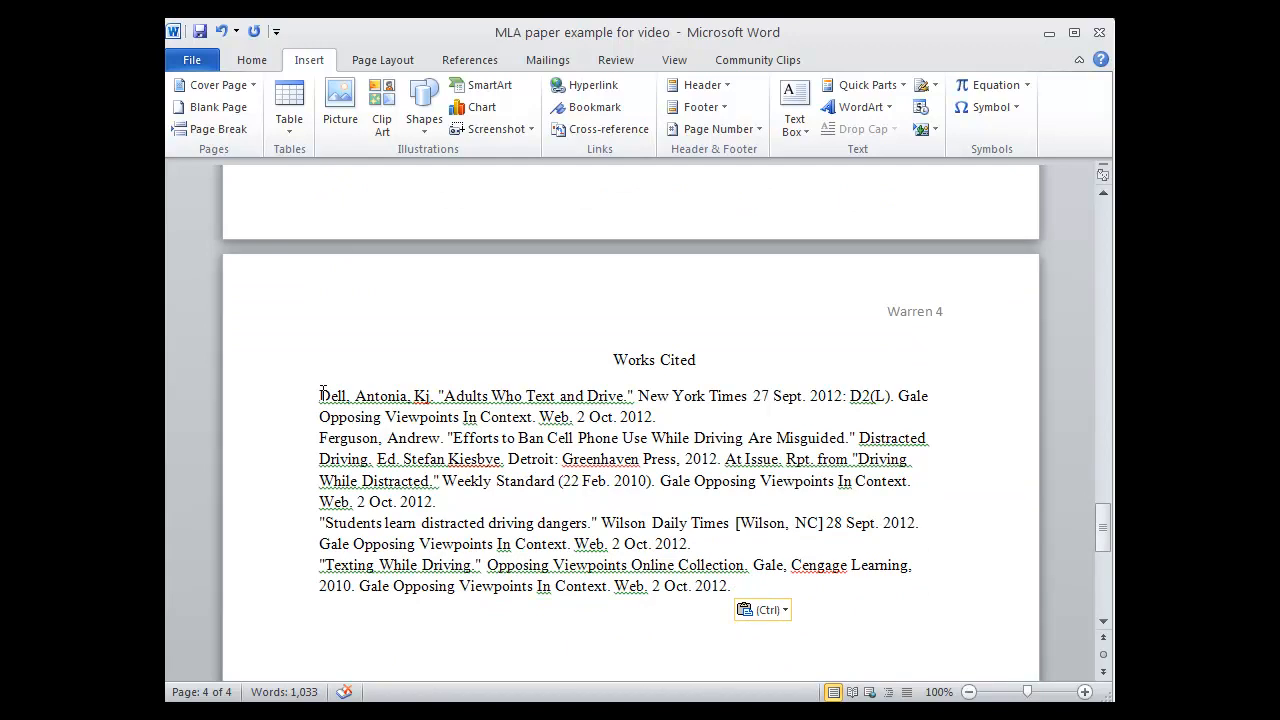
left_click_drag(320, 396, 510, 438)
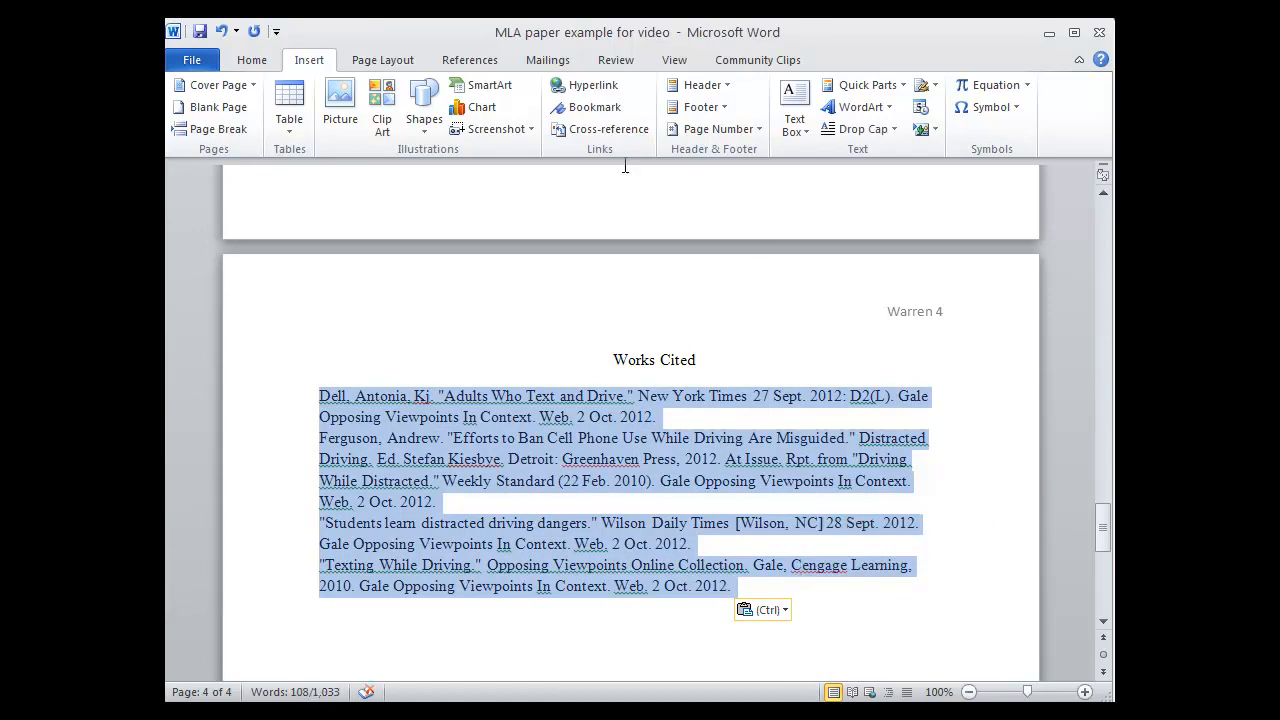
Set the selected citations to 2.0 line spacing and select the first entry
left_click(252, 60)
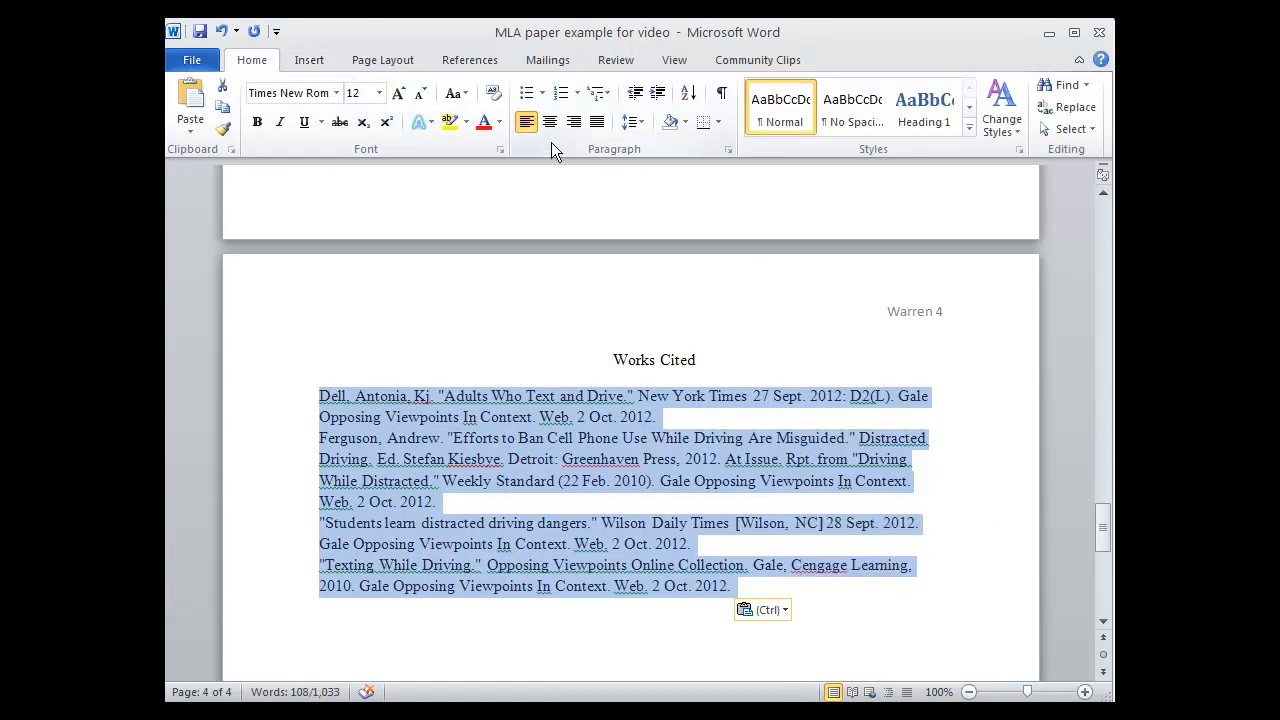
left_click(632, 122)
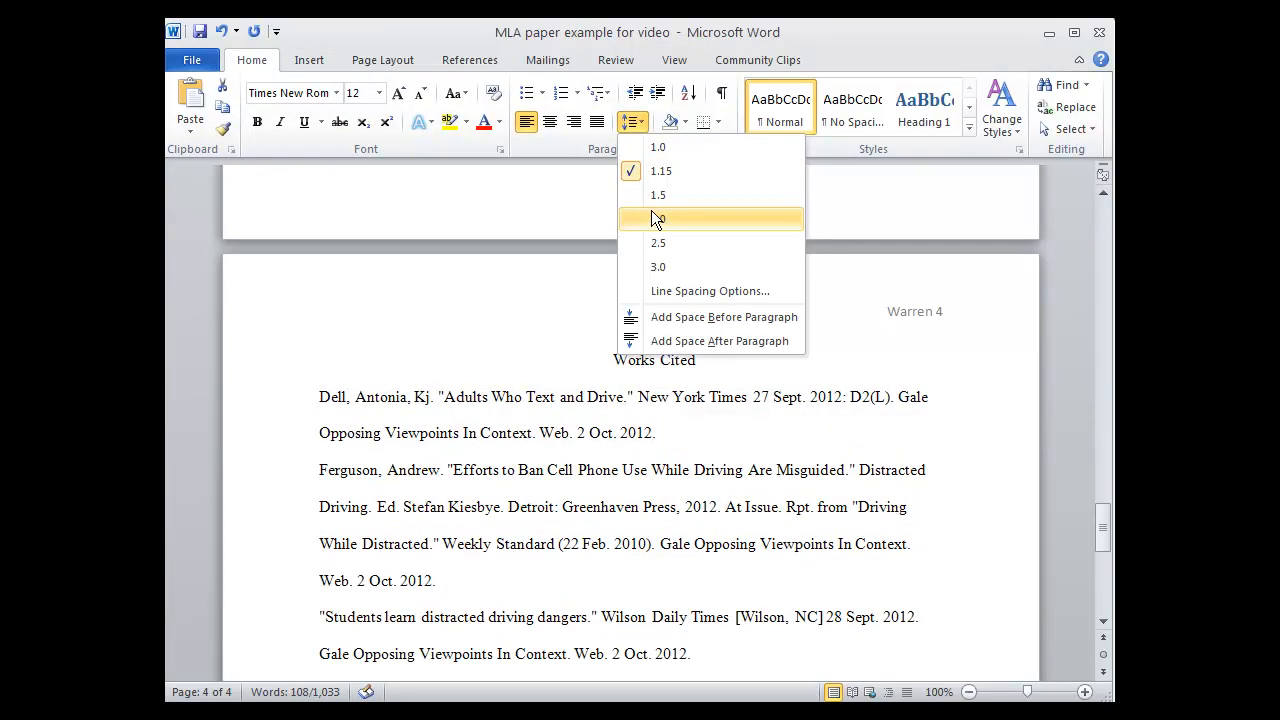
left_click(658, 218)
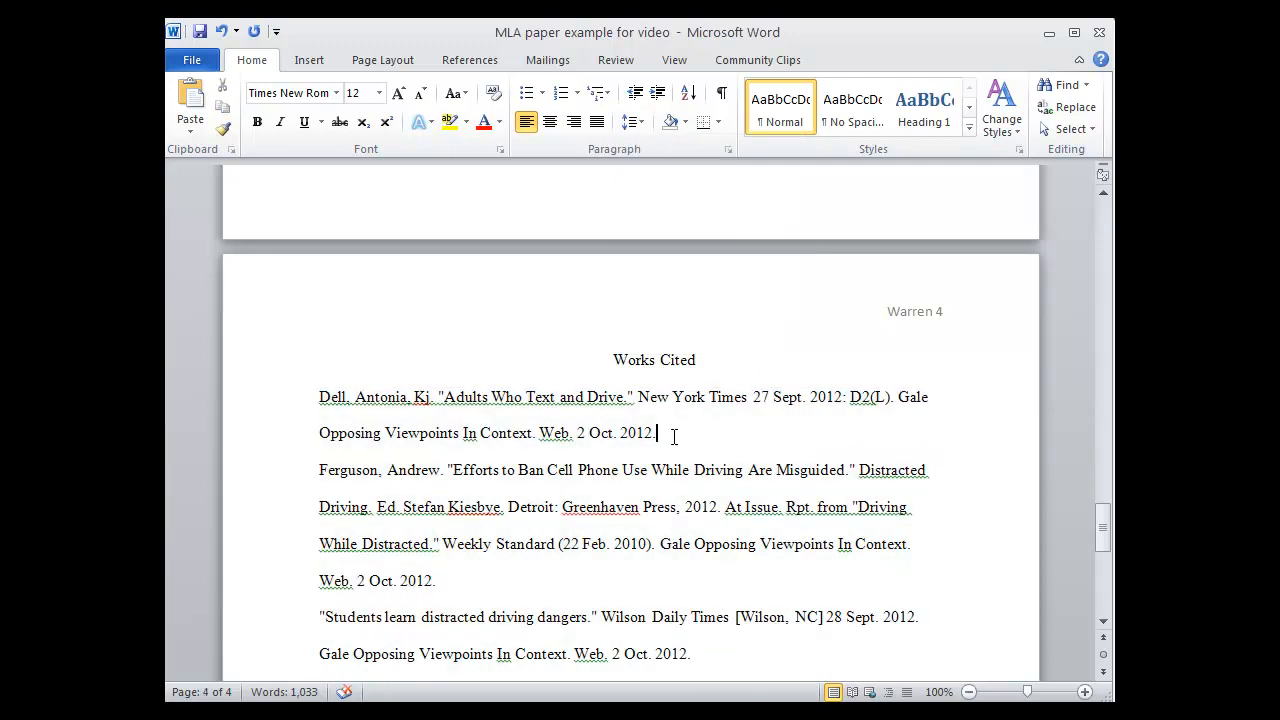
left_click_drag(320, 396, 656, 432)
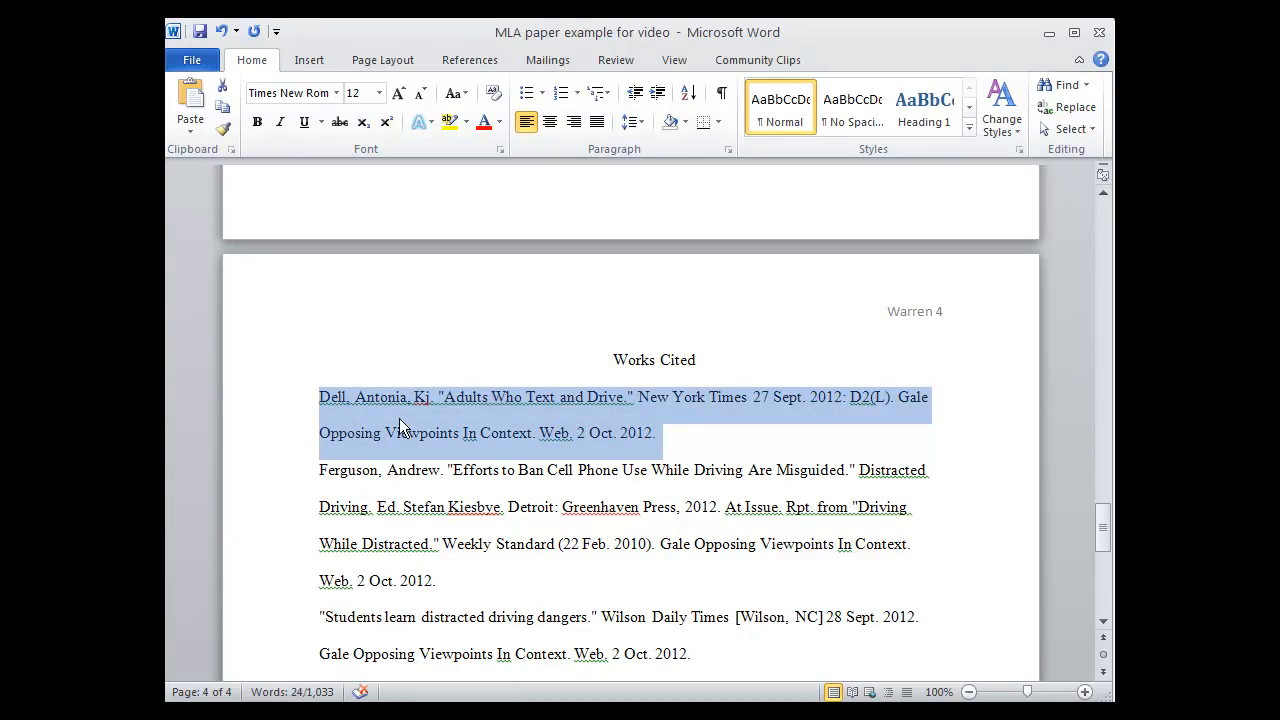
mouse_move(408, 422)
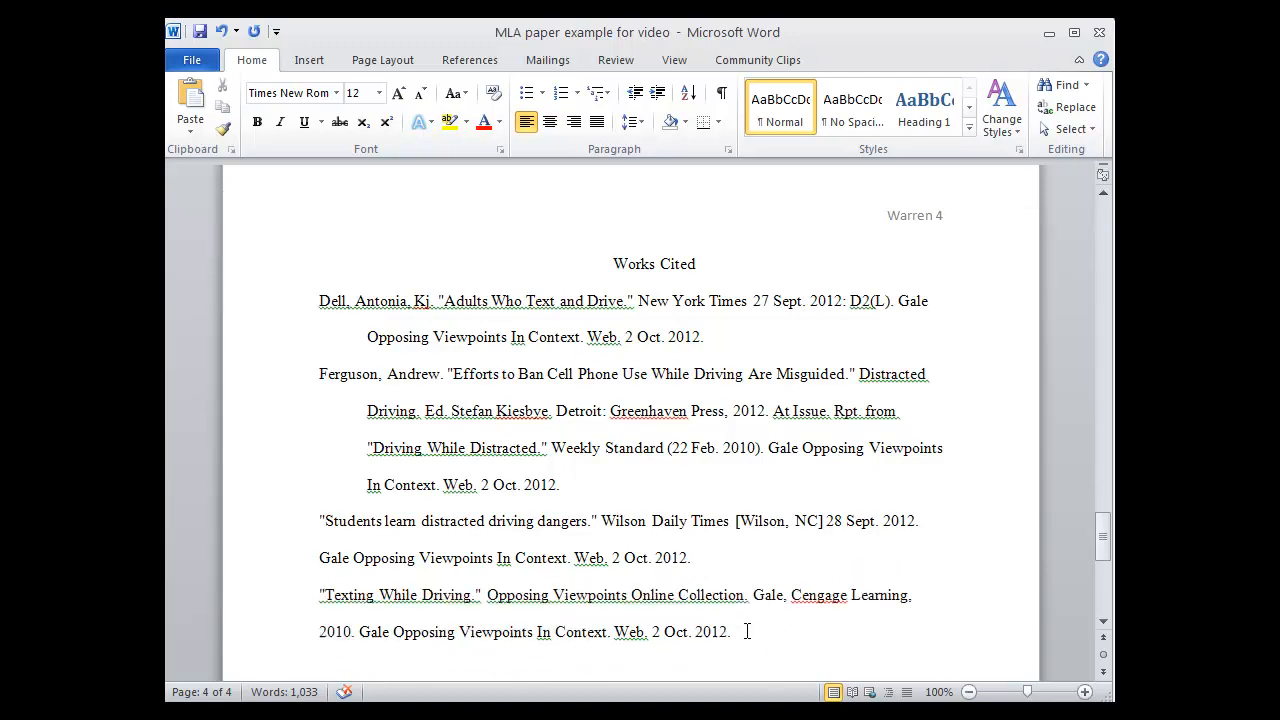
Select the remaining citations for hanging indents and deselect after the last entry
left_click_drag(320, 520, 690, 558)
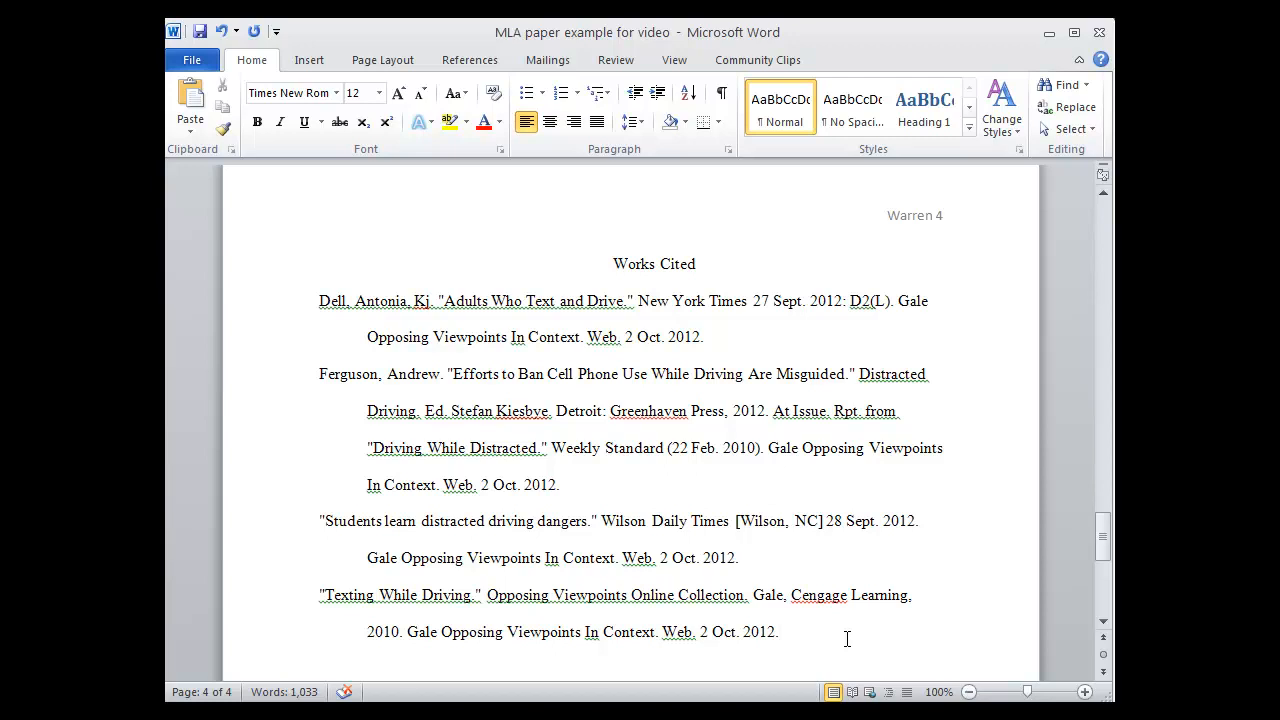
left_click(780, 632)
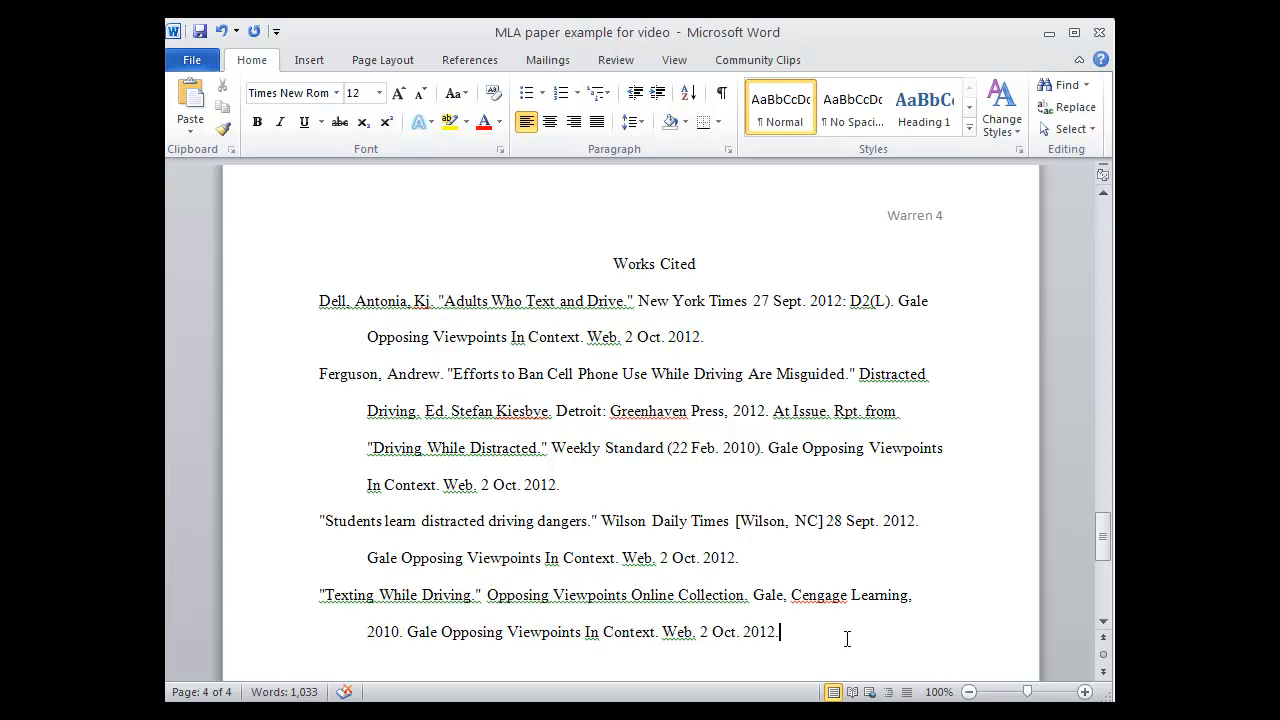
mouse_move(830, 638)
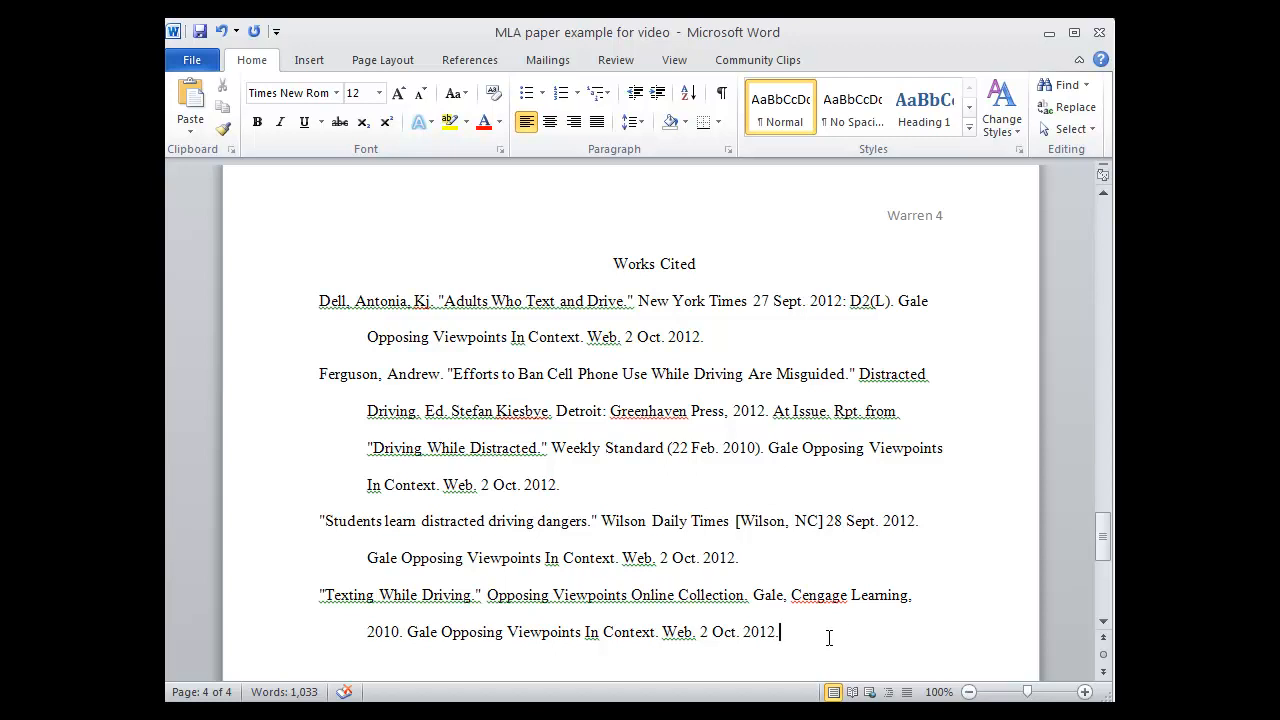